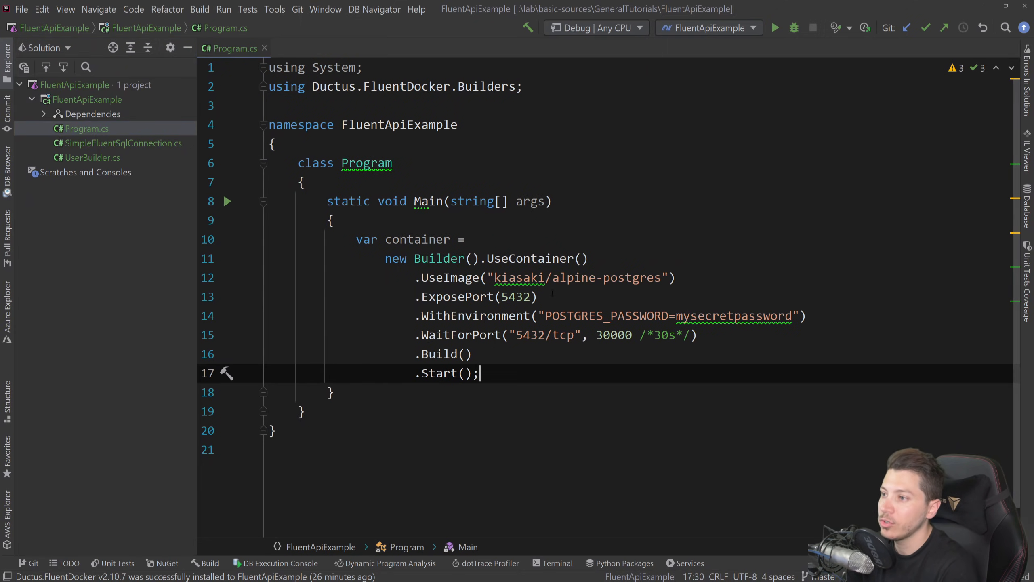
mouse_move(520, 277)
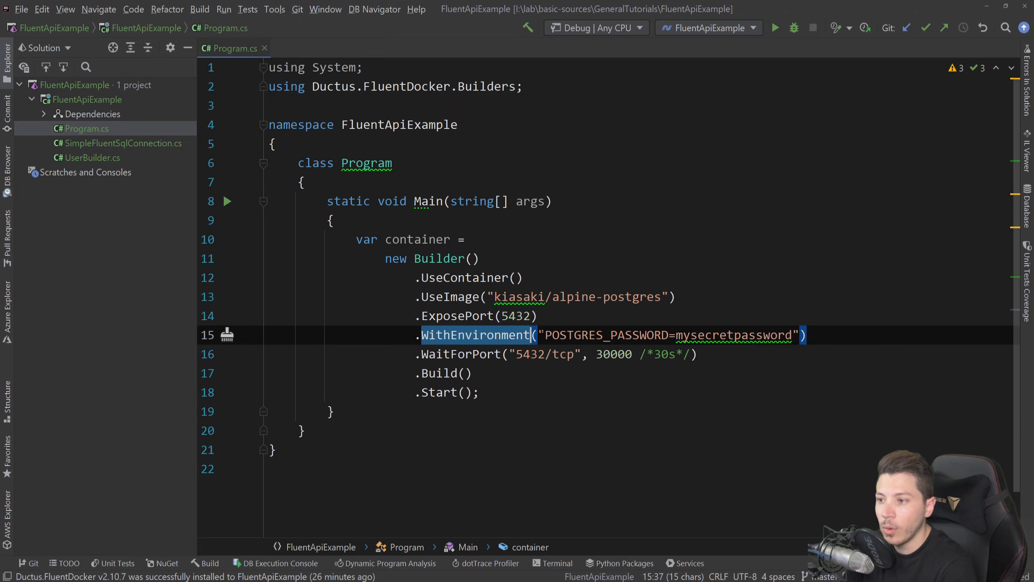
Step: Break the FluentDocker builder chain so UseContainer sits on its own line
click(461, 353)
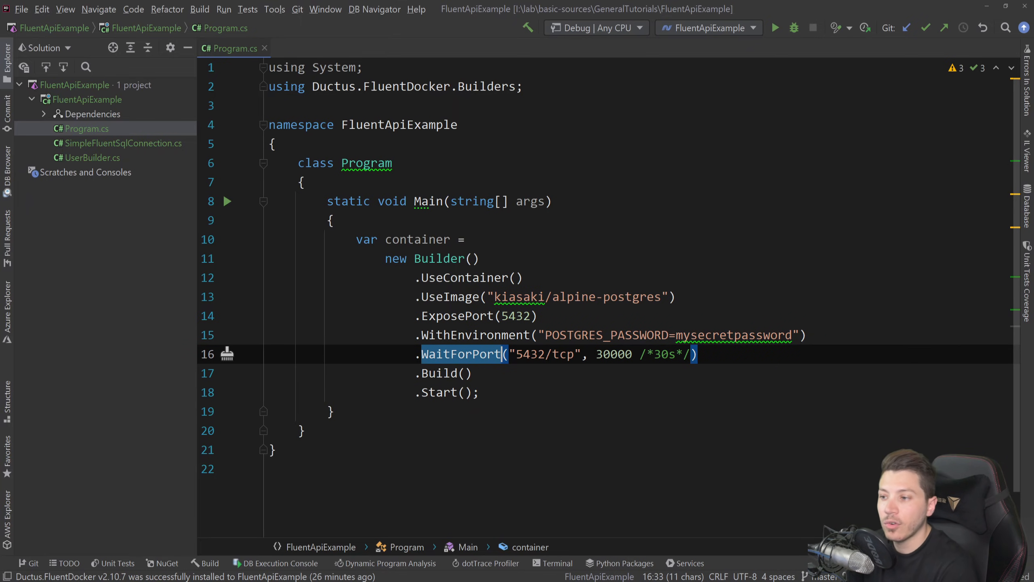
double_click(612, 354)
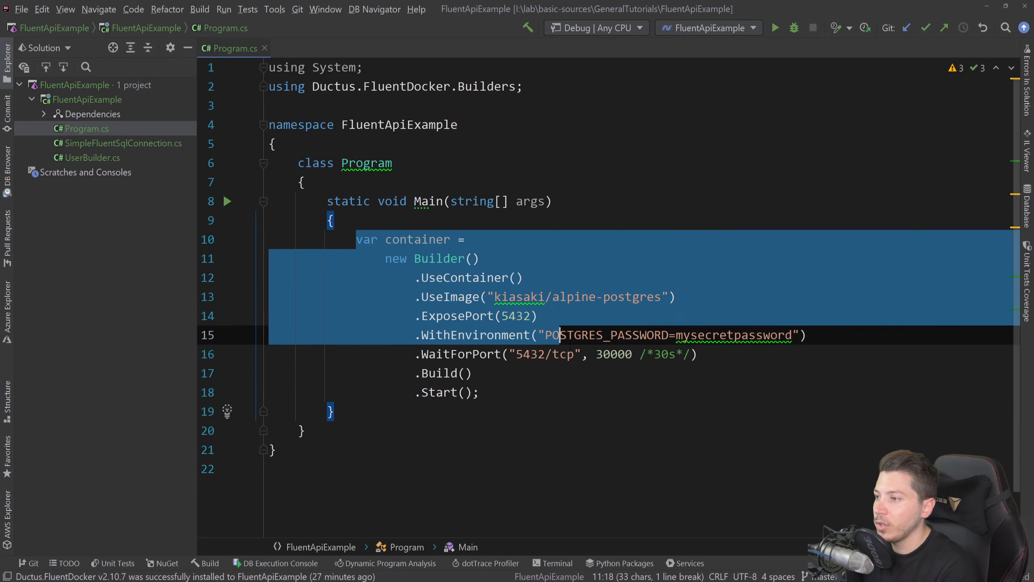
Step: Write var user = new UserBuilder() chain with WithLogin, WithName and Build in Main
text(var)
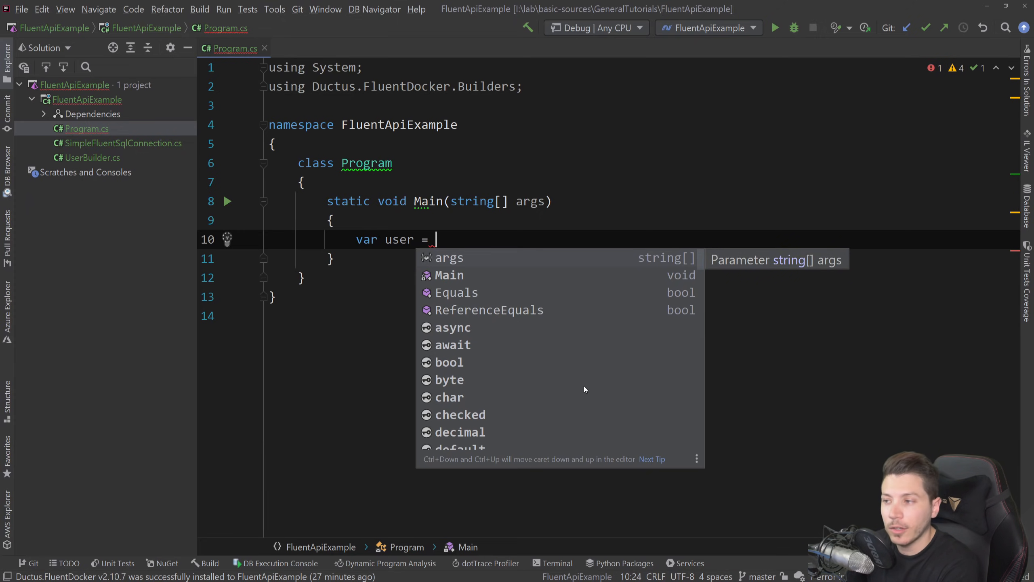
text(new UserBuilder()
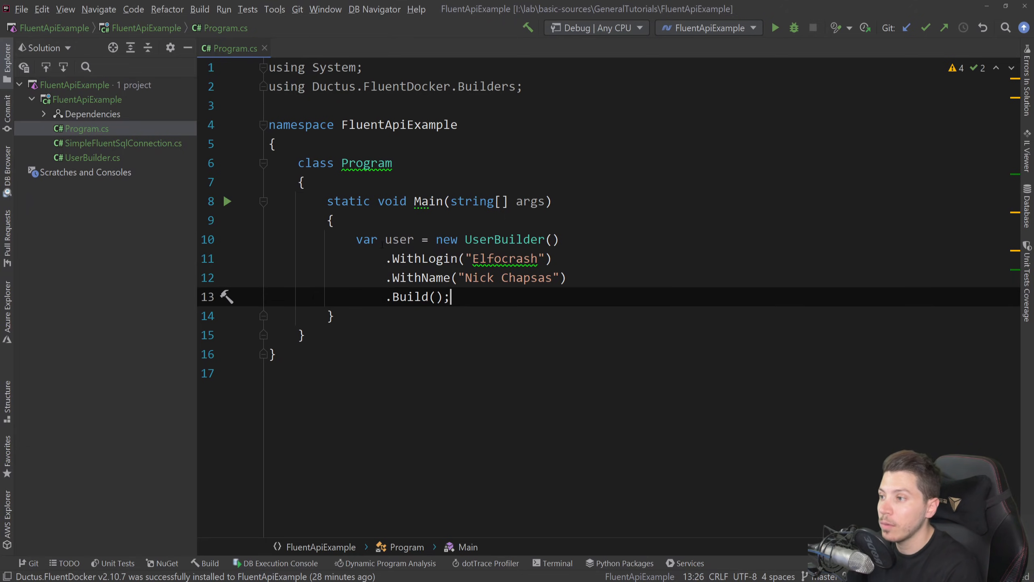
text(Use)
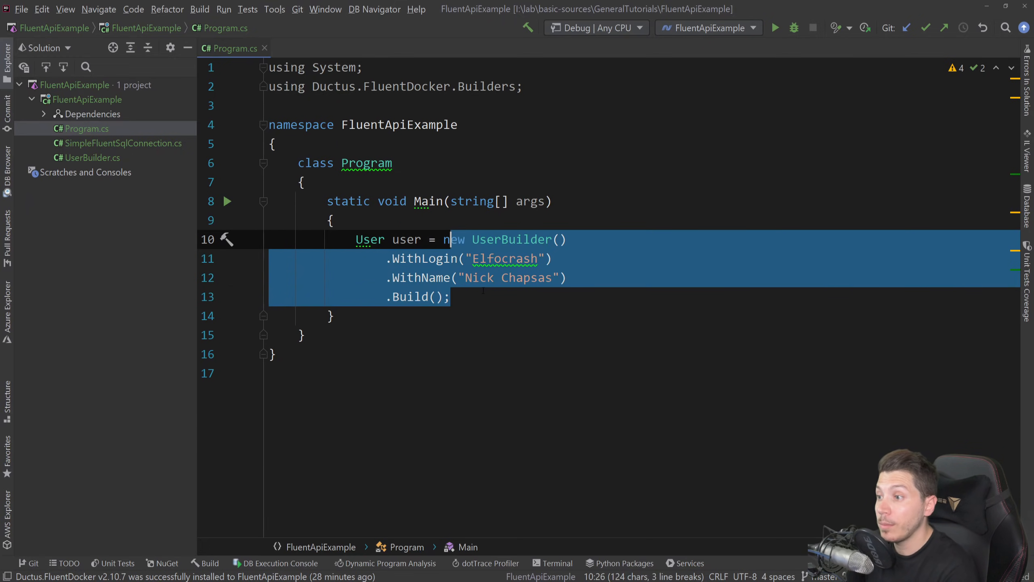
Step: Write var connection = new SimpleFluentSqlConnection() chain for localhost, mydb, user, Password, ending in Connect()
text(var)
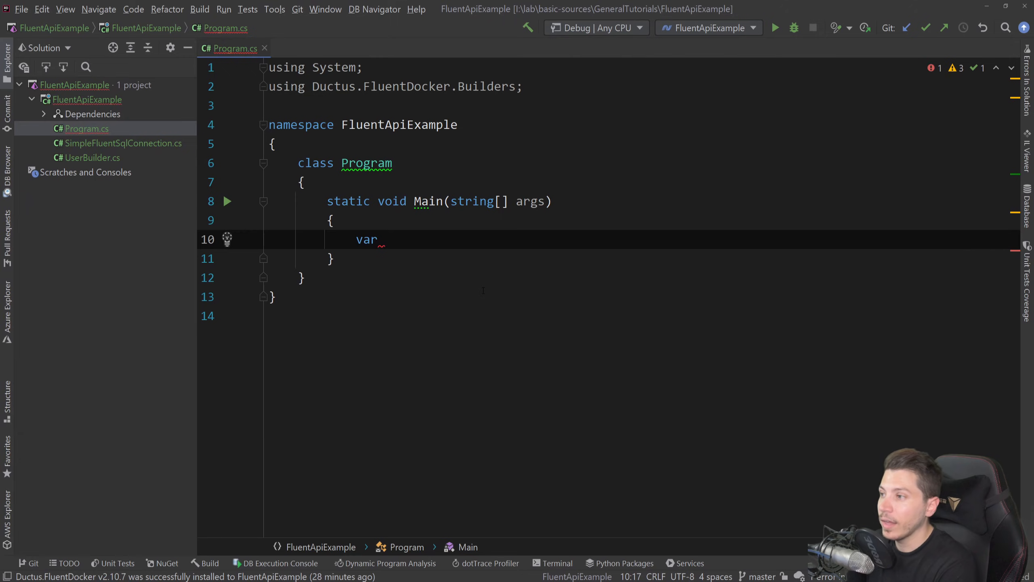
text(con)
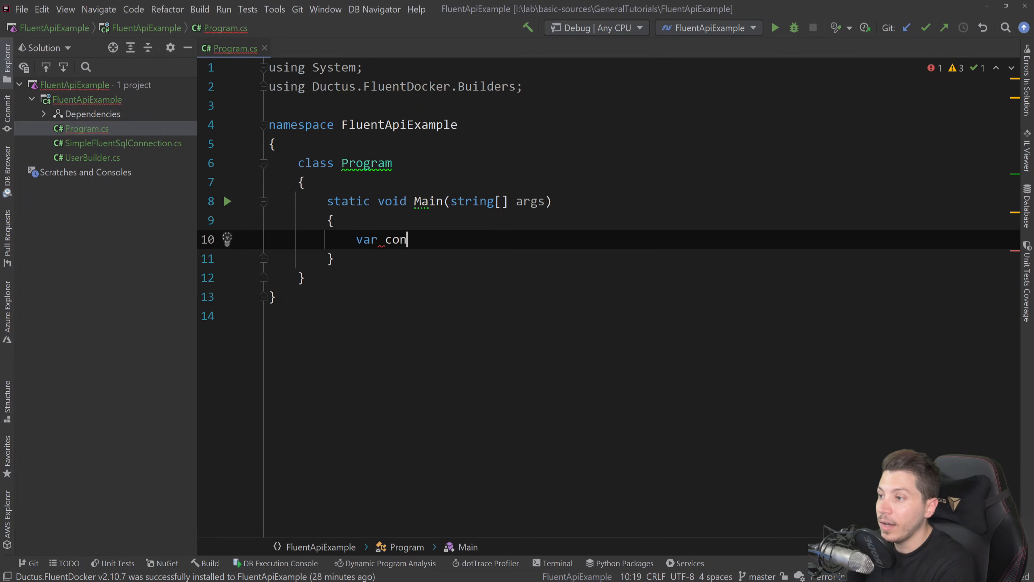
text(nection)
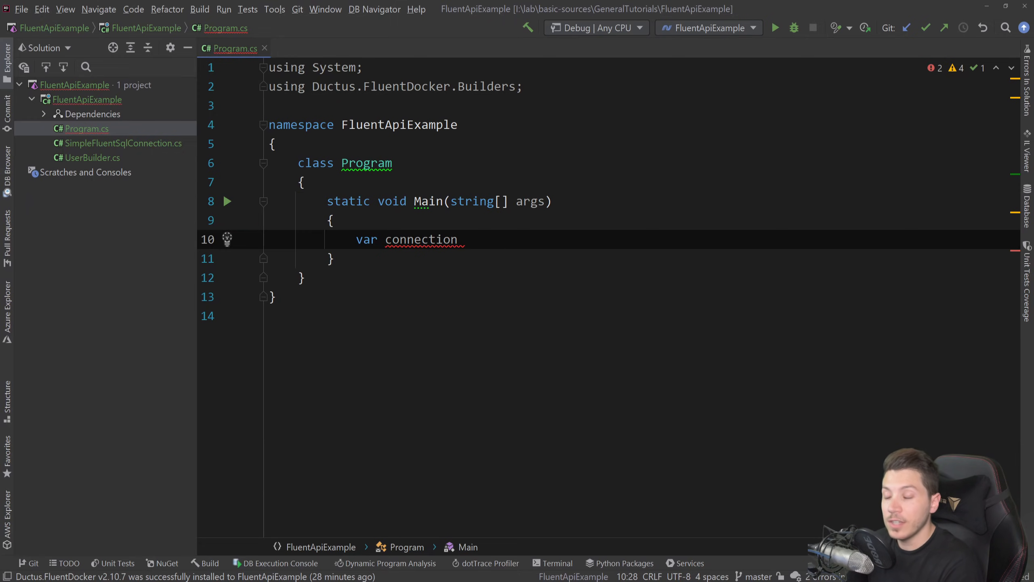
text(= n)
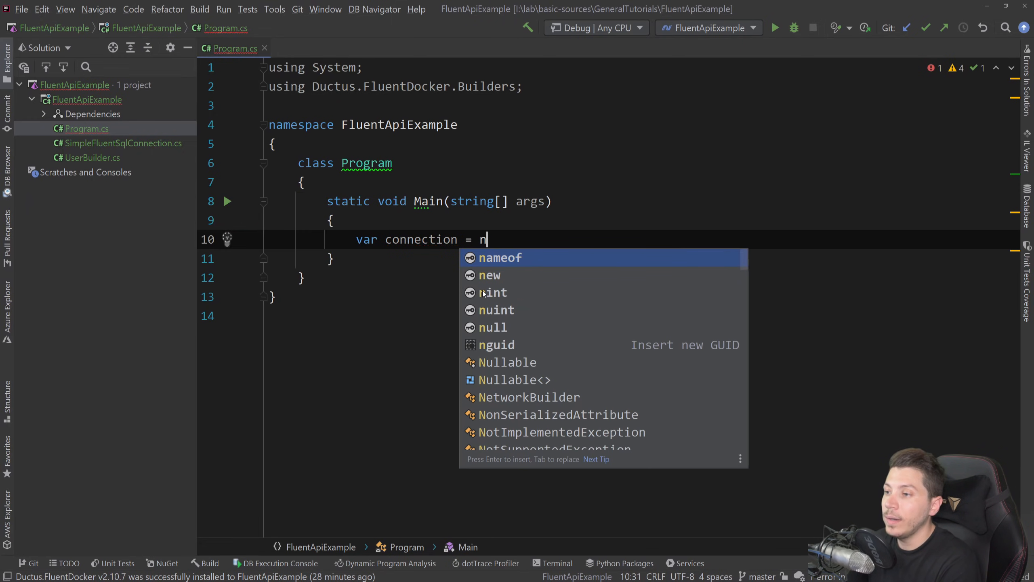
text(ew SimpleFluentSqlConnection())
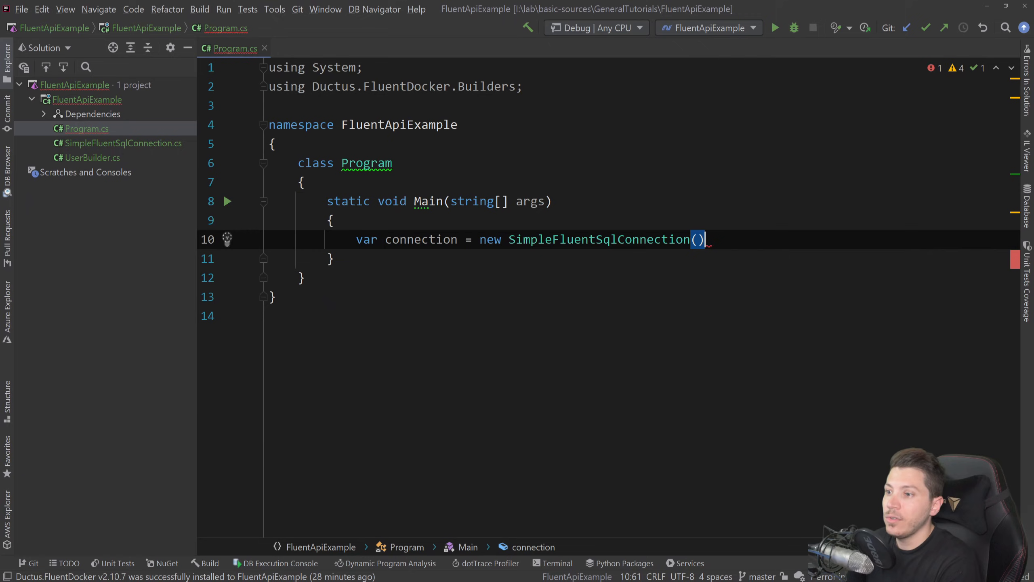
text(.ForServer("localhost)
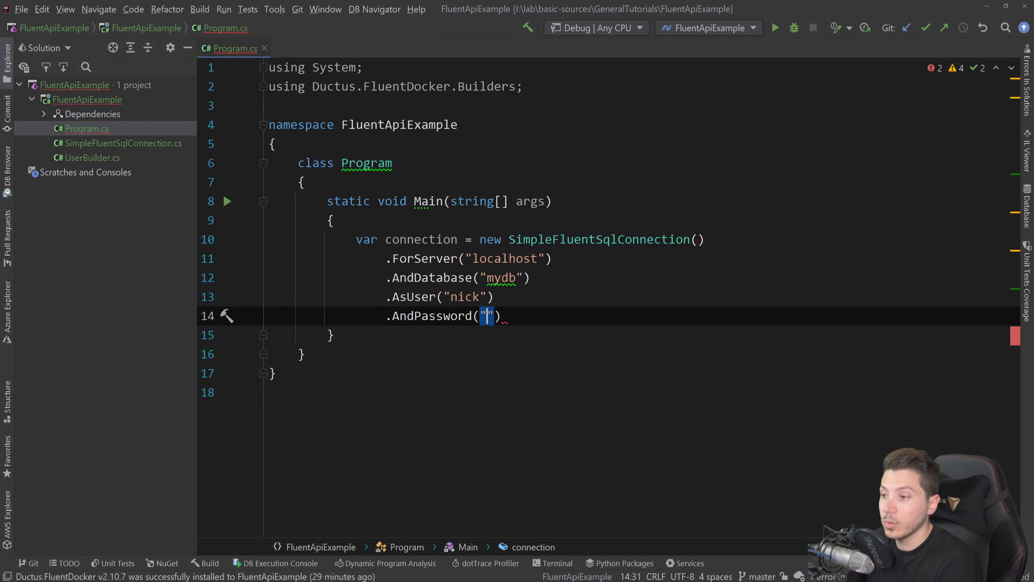
text(Password");)
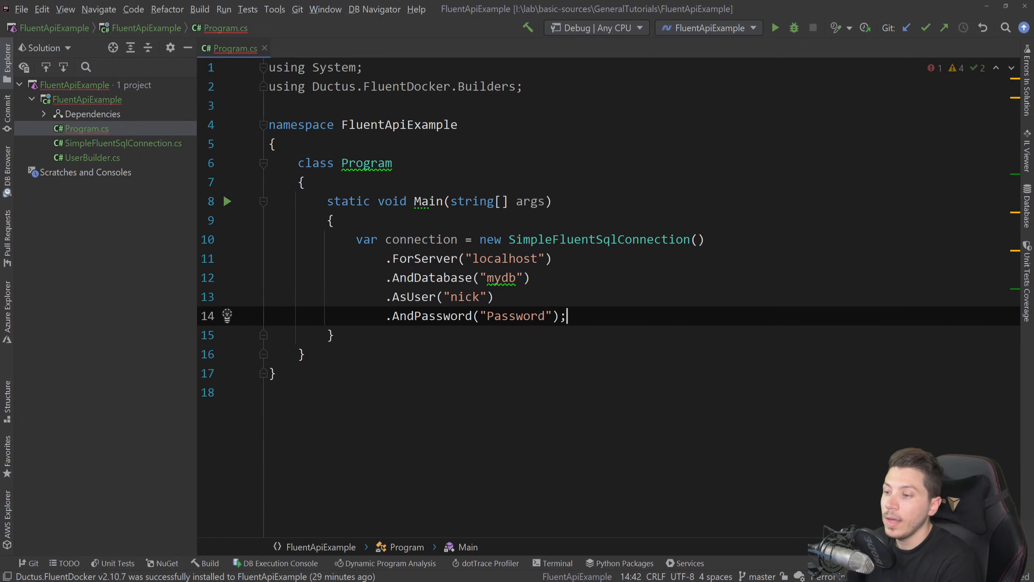
text(.Connect();)
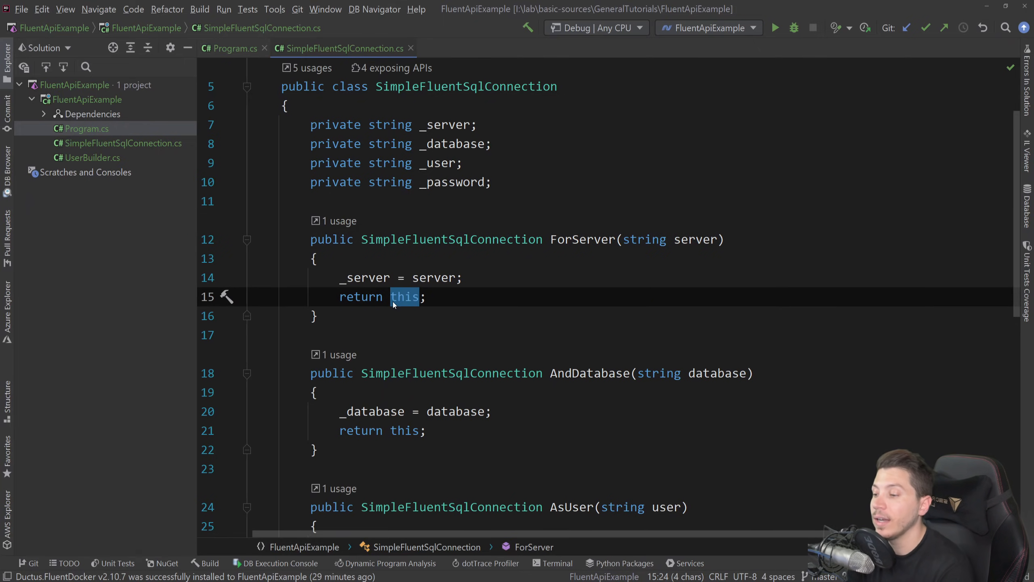
Step: Review SimpleFluentSqlConnection's setters and the SqlConnection returned by Connect, then return to Program.cs
scroll(down, 3)
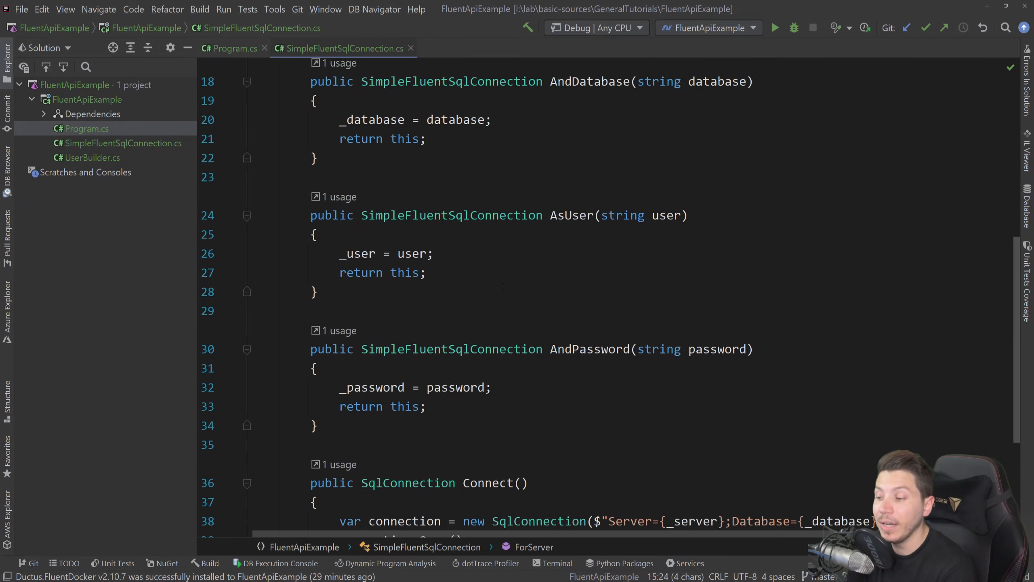
scroll(down, 3)
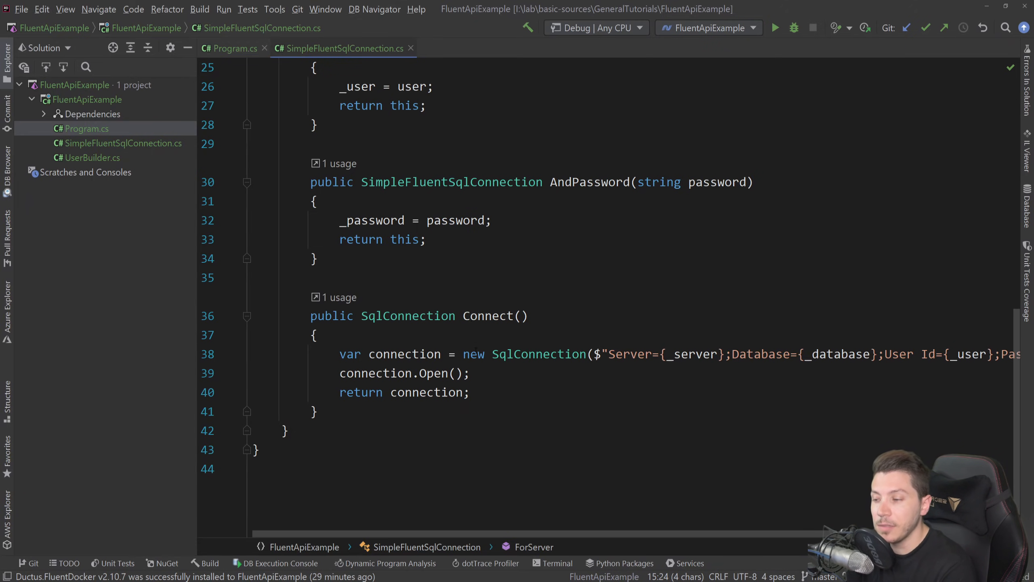
double_click(408, 315)
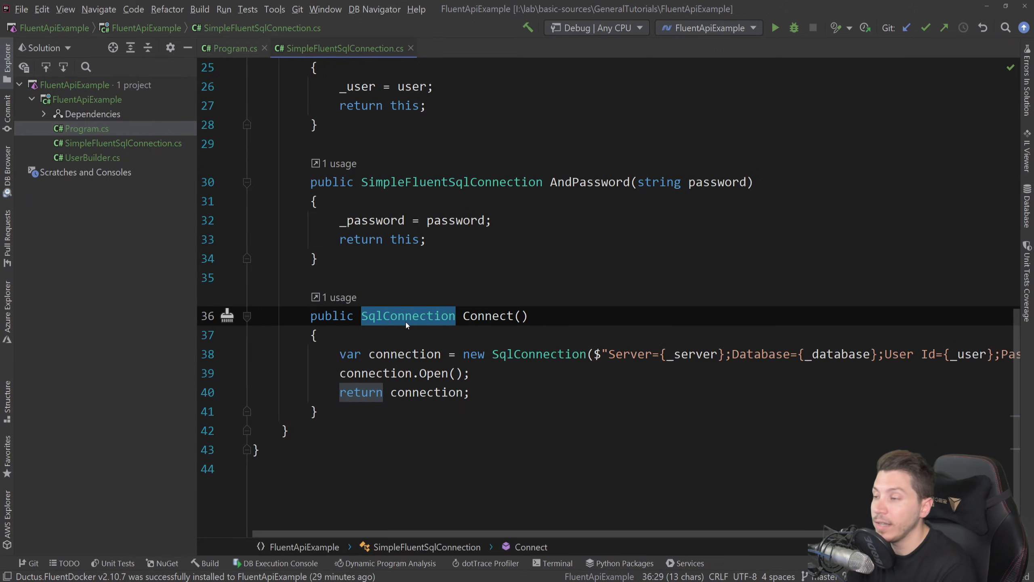
mouse_move(408, 315)
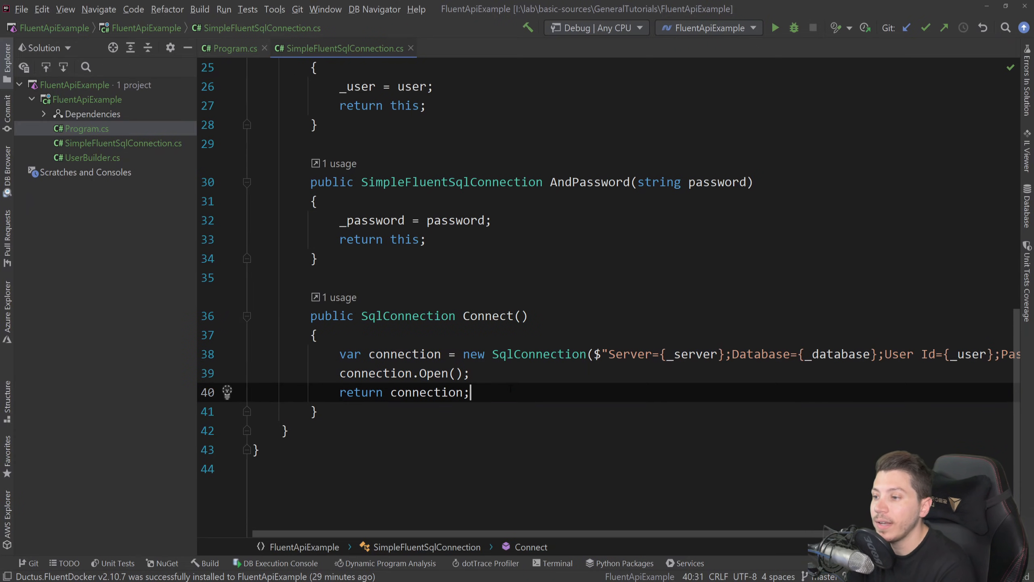
scroll(up, 3)
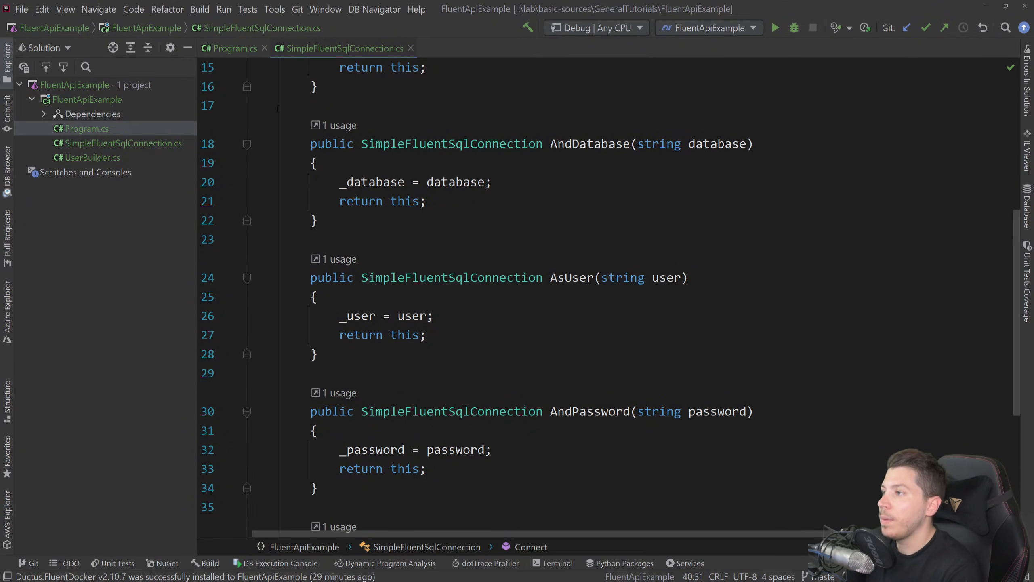
click(231, 49)
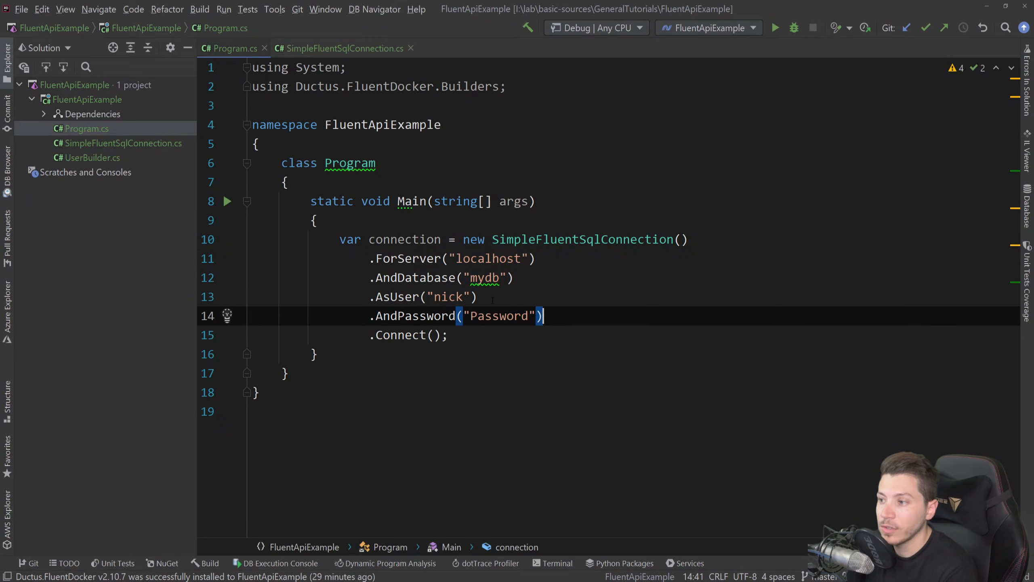
Step: Comment out the .AndDatabase line of the connection chain
click(501, 277)
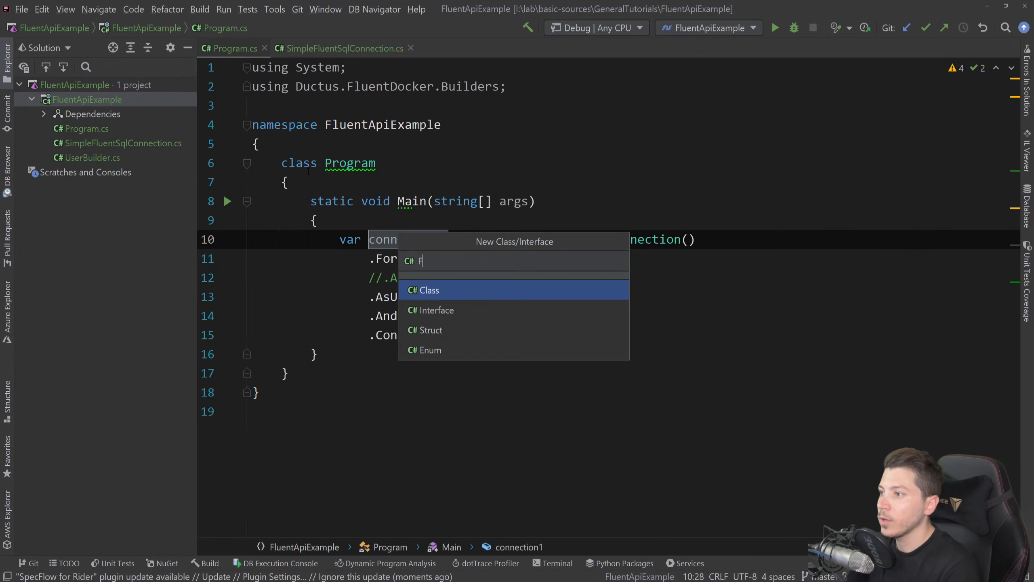
Step: Create the FluentSqlConnection class and copy the four private string fields from SimpleFluentSqlConnection
text(luentSqlConne)
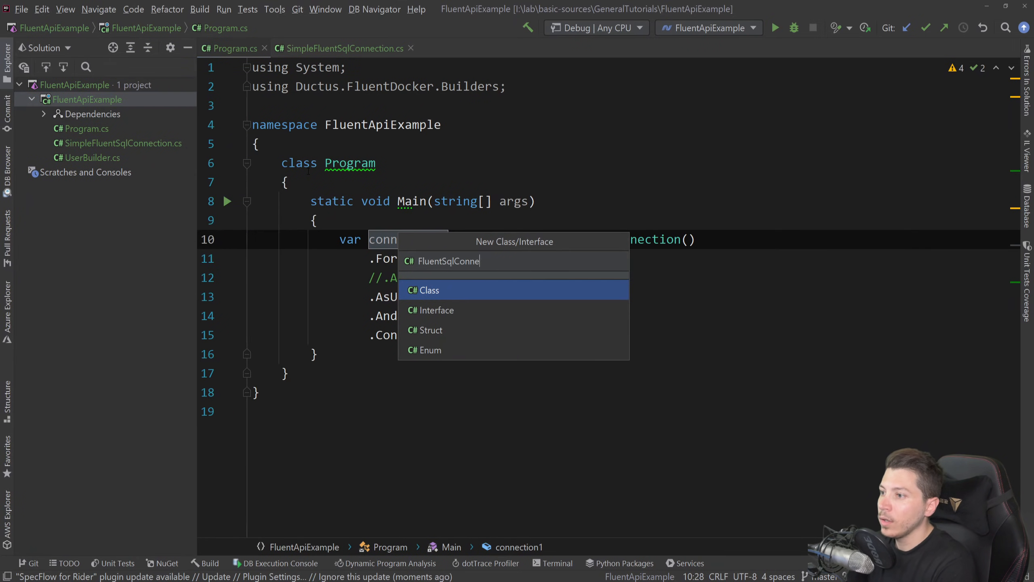
click(428, 290)
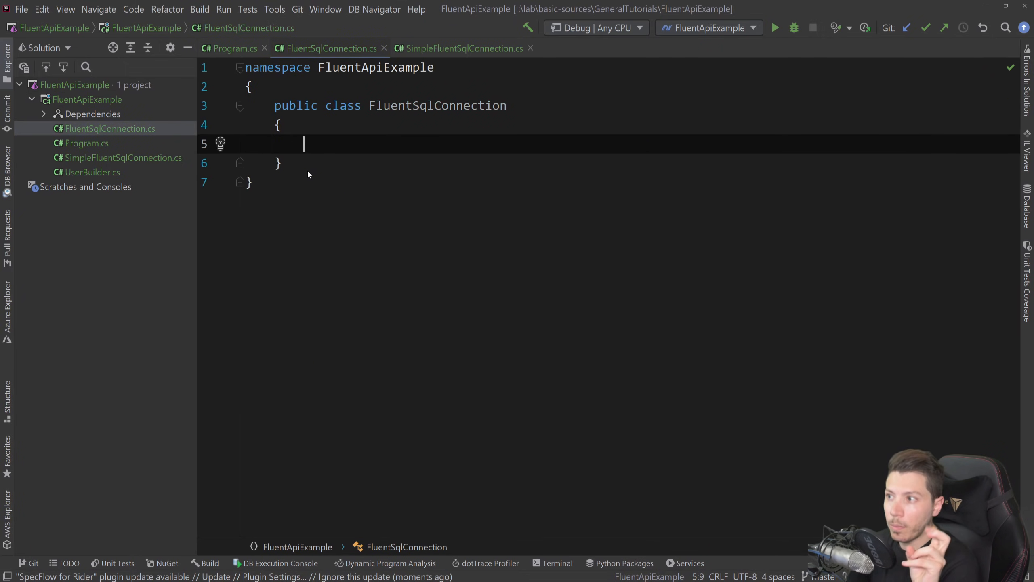
click(460, 49)
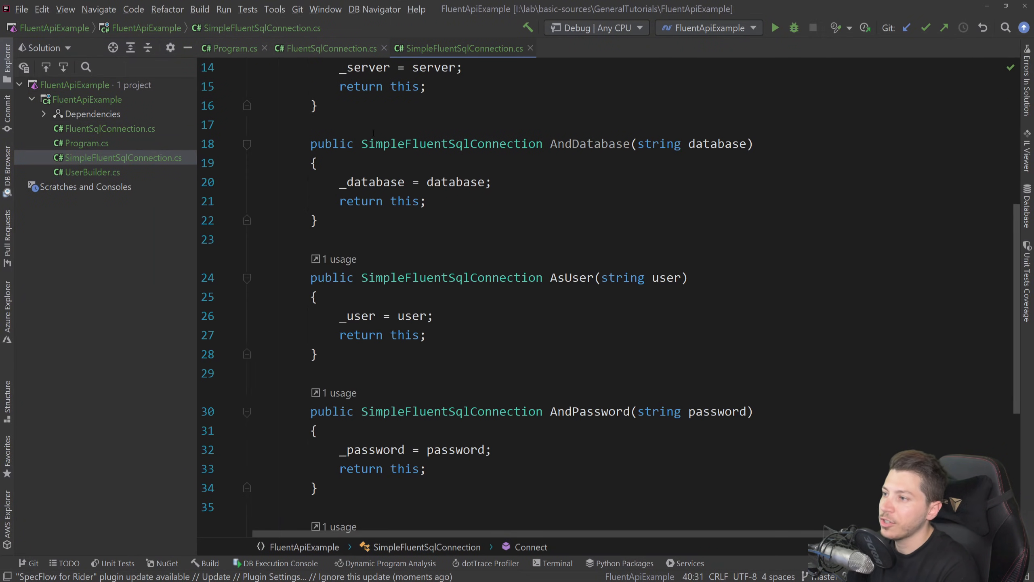
scroll(up, 3)
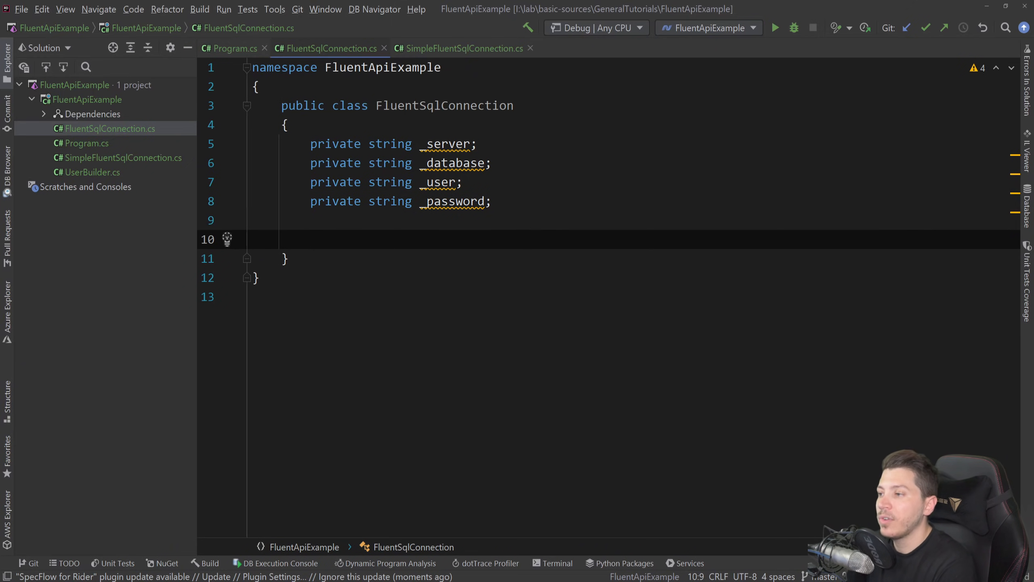
Step: Add a private FluentSqlConnection constructor, then start a new FluentSqlConnection line in Main
text(private)
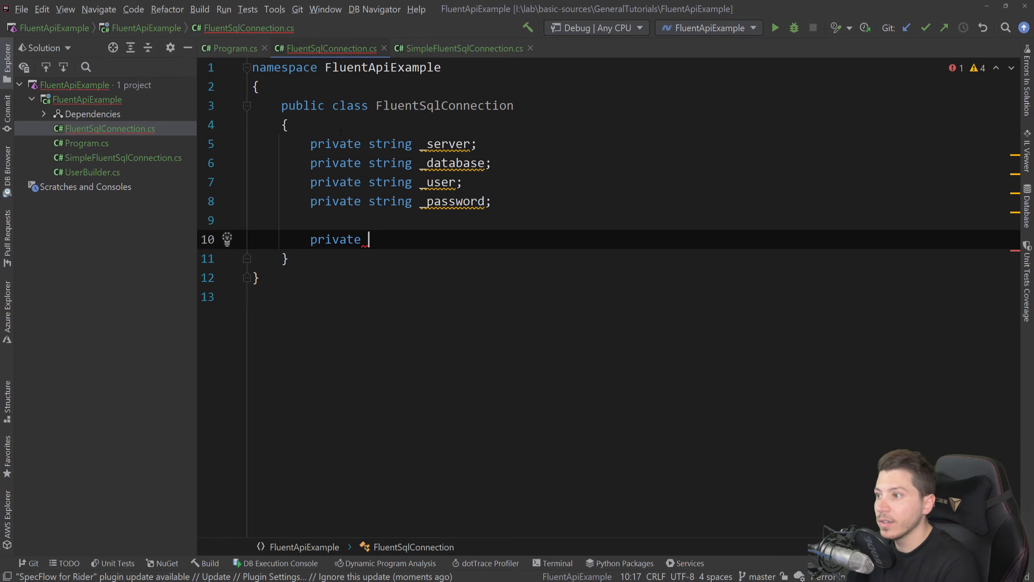
text(FluentSqlConnection(){)
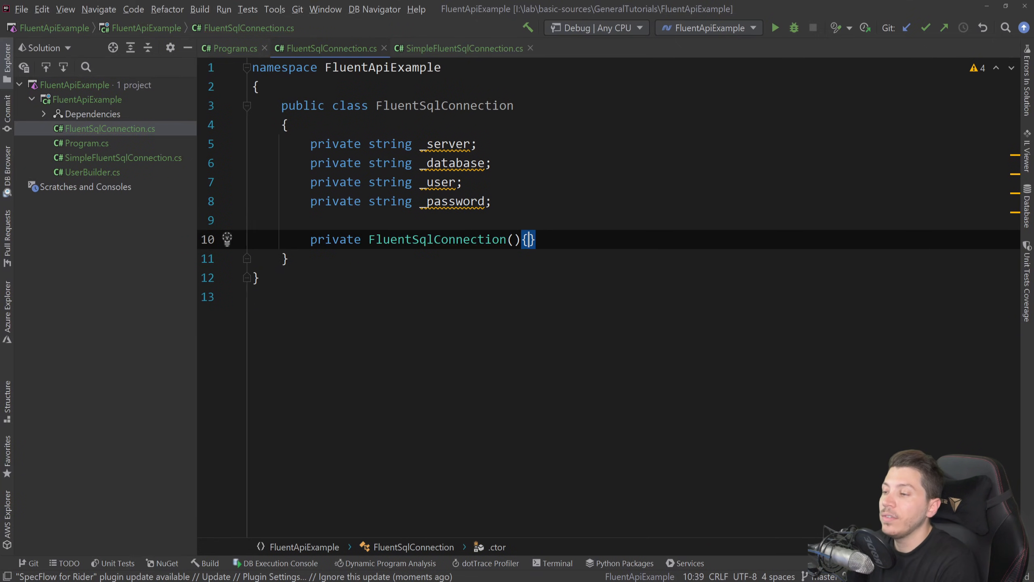
key(enter)
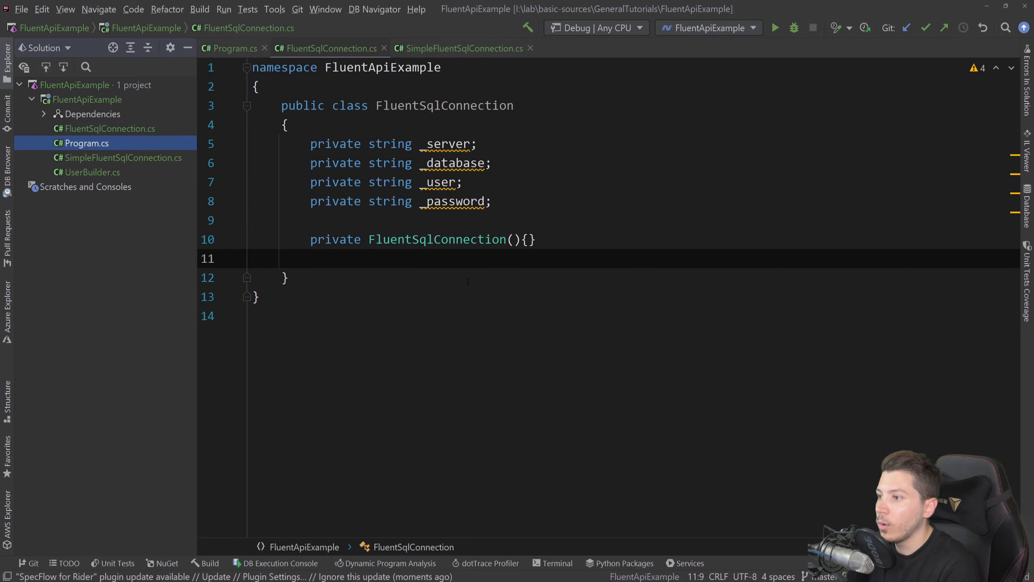
click(230, 48)
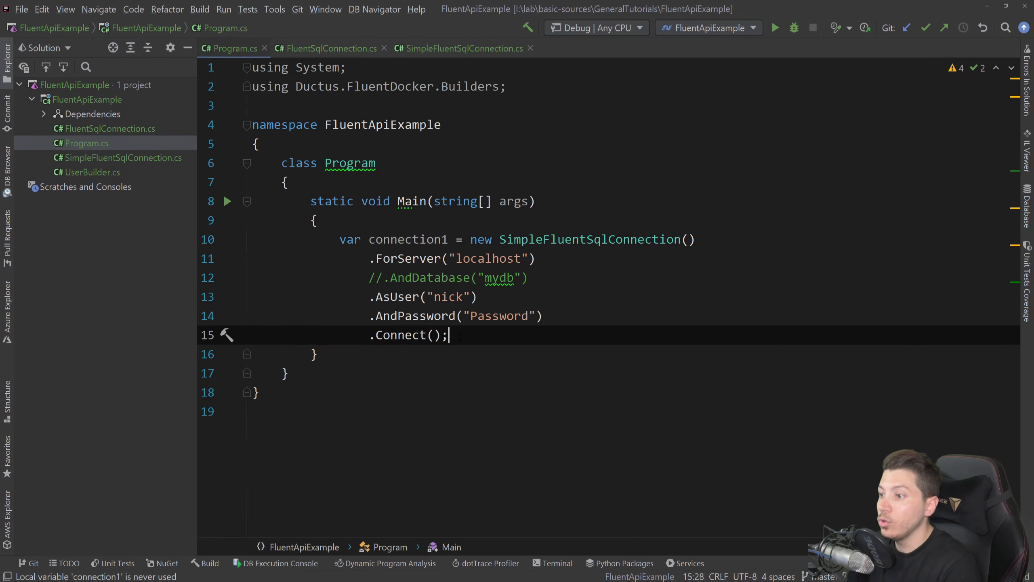
text(new Flu)
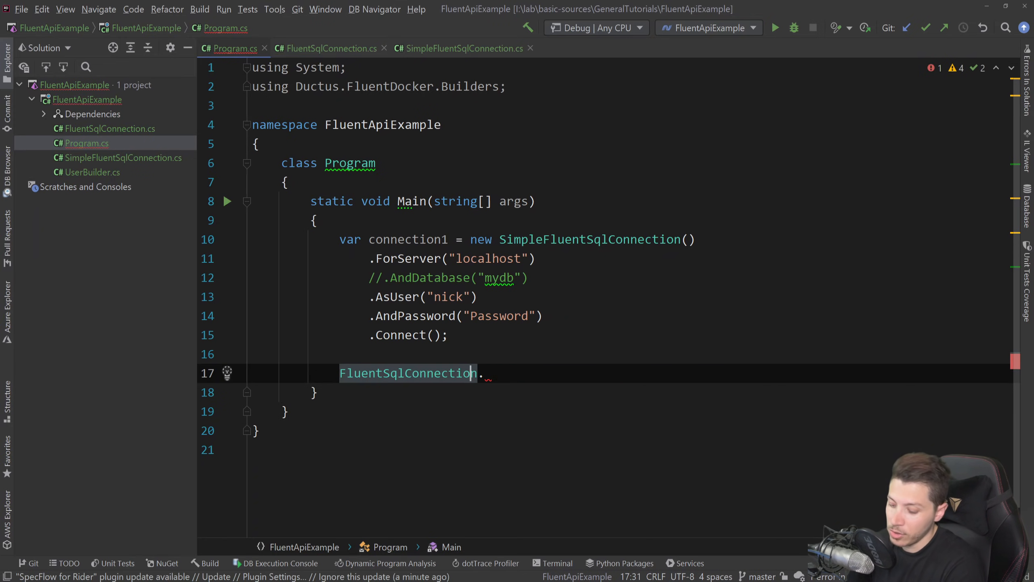
Step: Add public static FluentSqlConnection CreateConnection() returning new FluentSqlConnection()
click(324, 48)
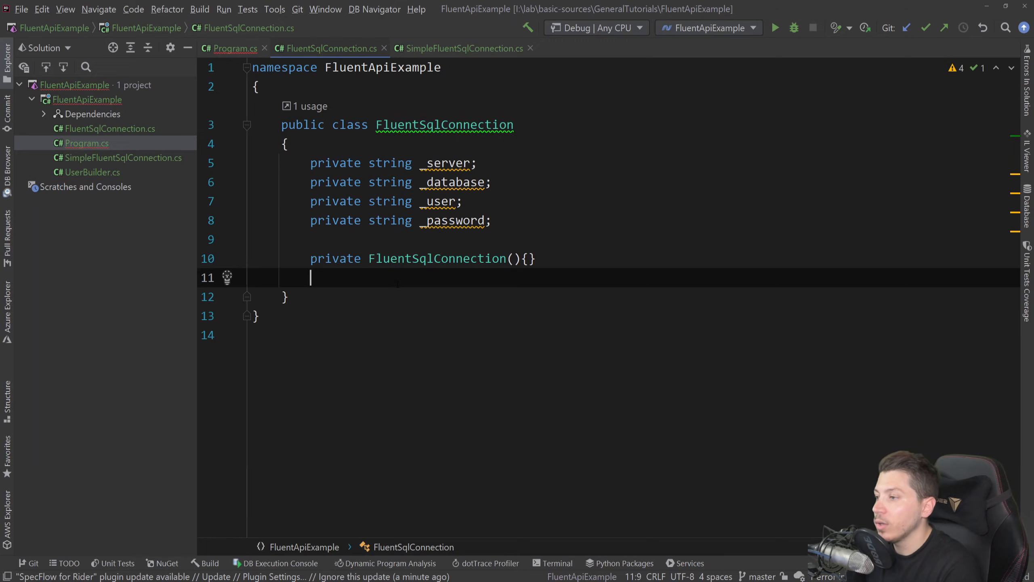
text(public static)
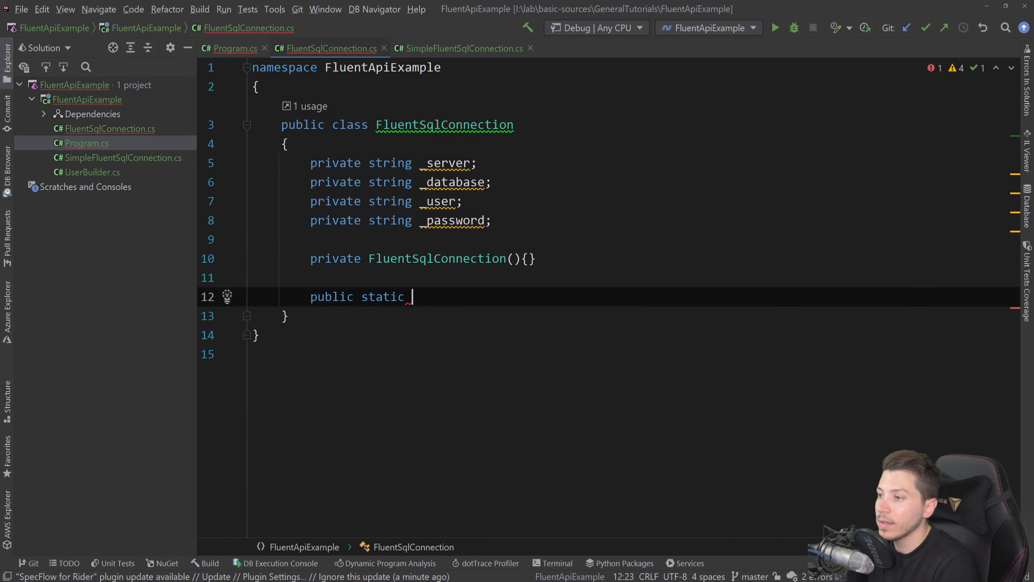
double_click(444, 125)
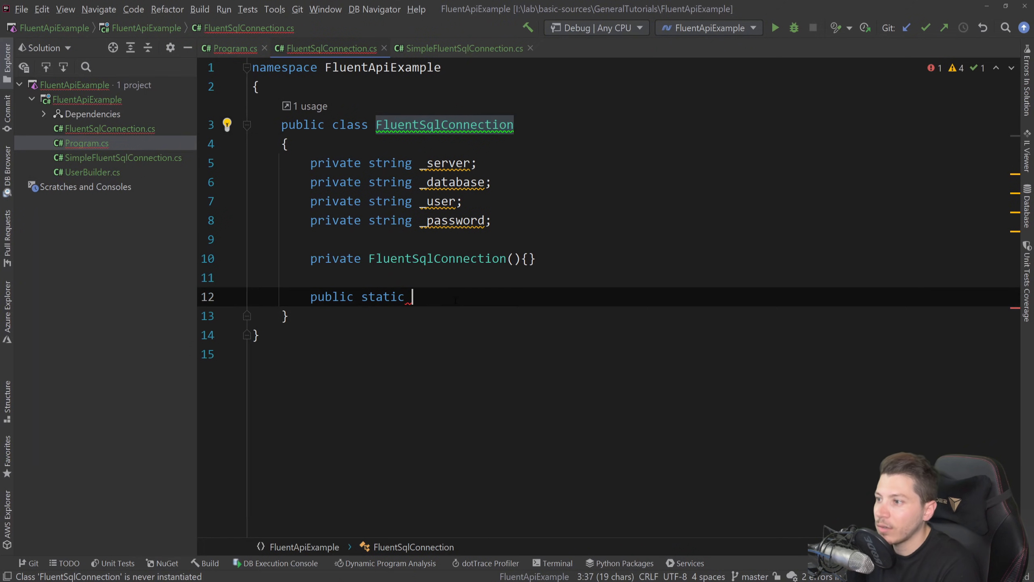
text(FluentSqlConnection)
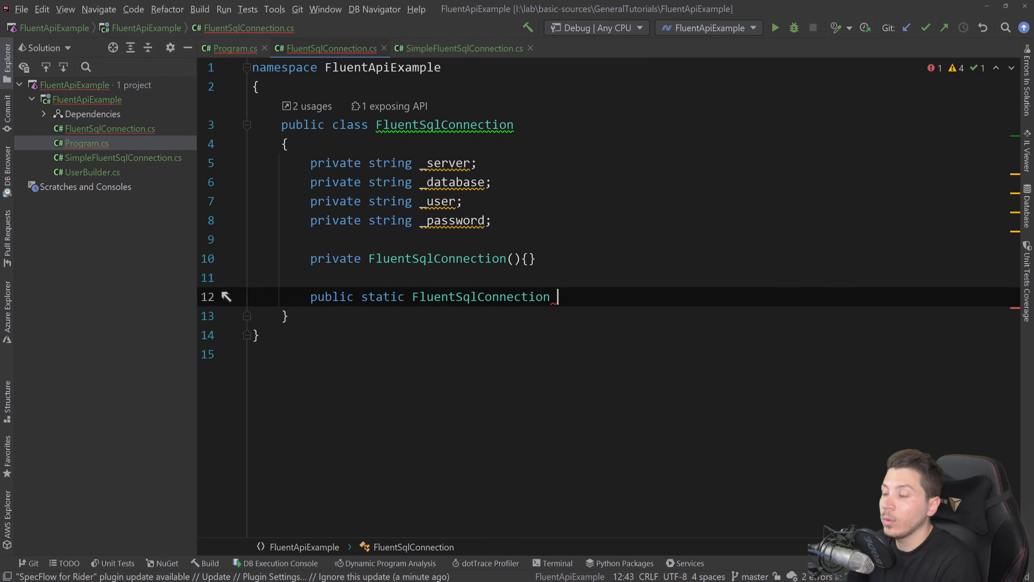
text(CreateConnection()
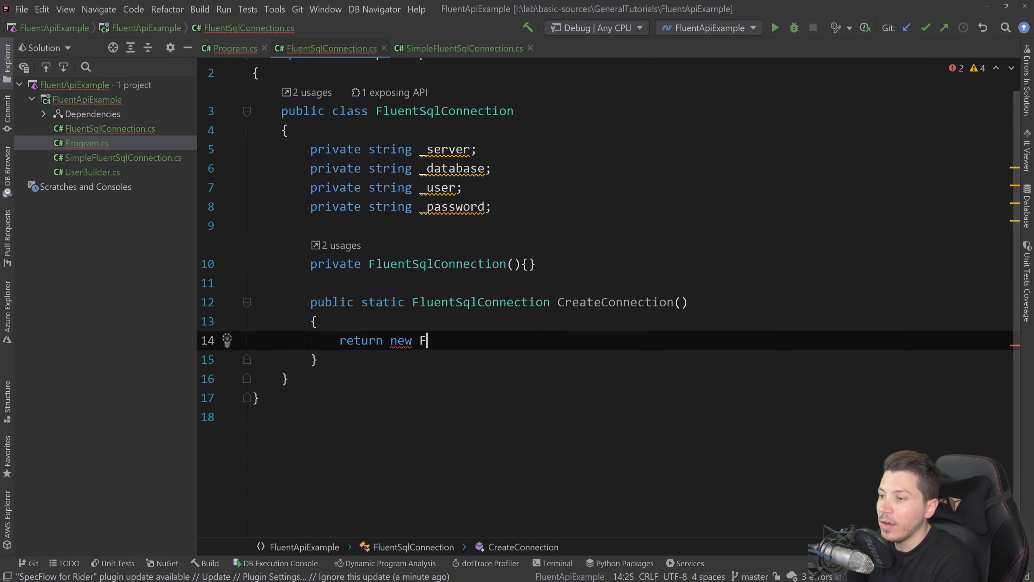
text(luentSqlConnection();)
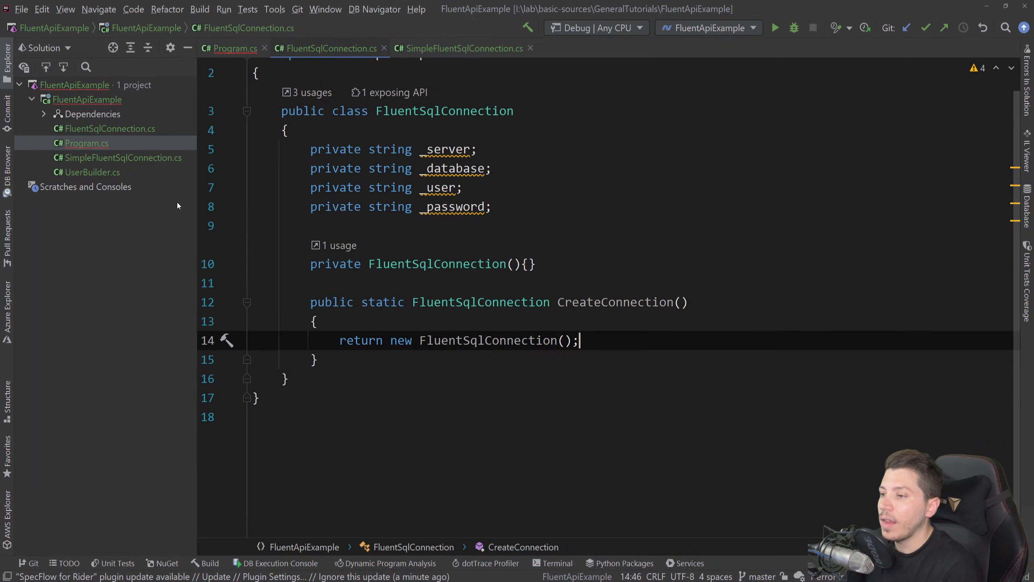
Step: Compare the _server field with SimpleFluentSqlConnection and start a new declaration after the class
double_click(447, 149)
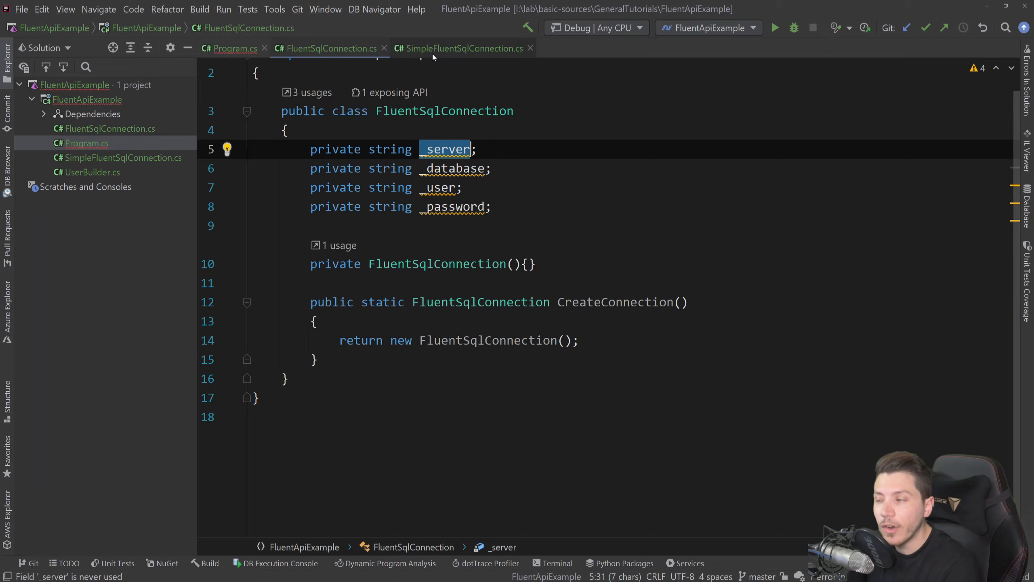
click(462, 49)
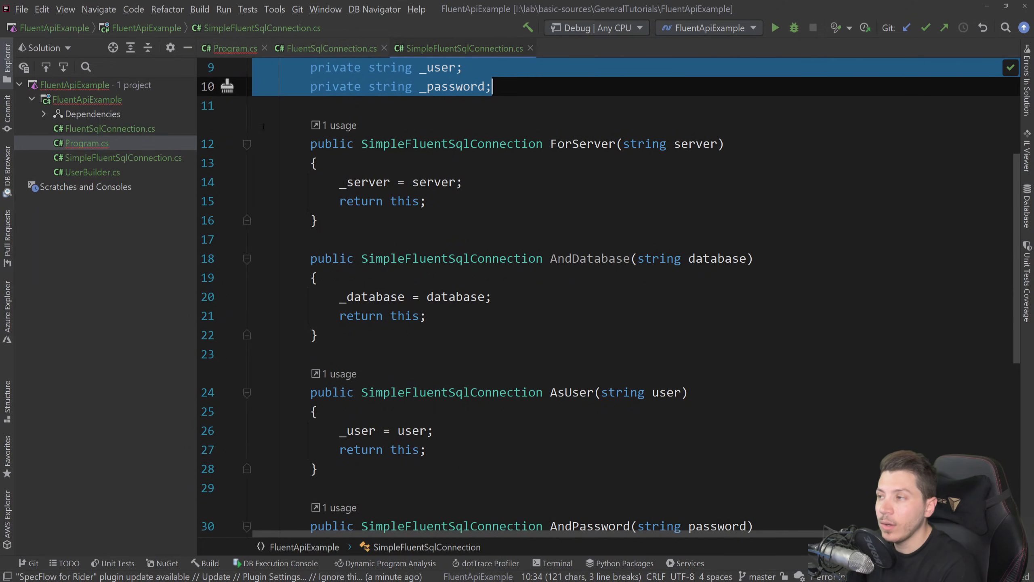
mouse_move(328, 48)
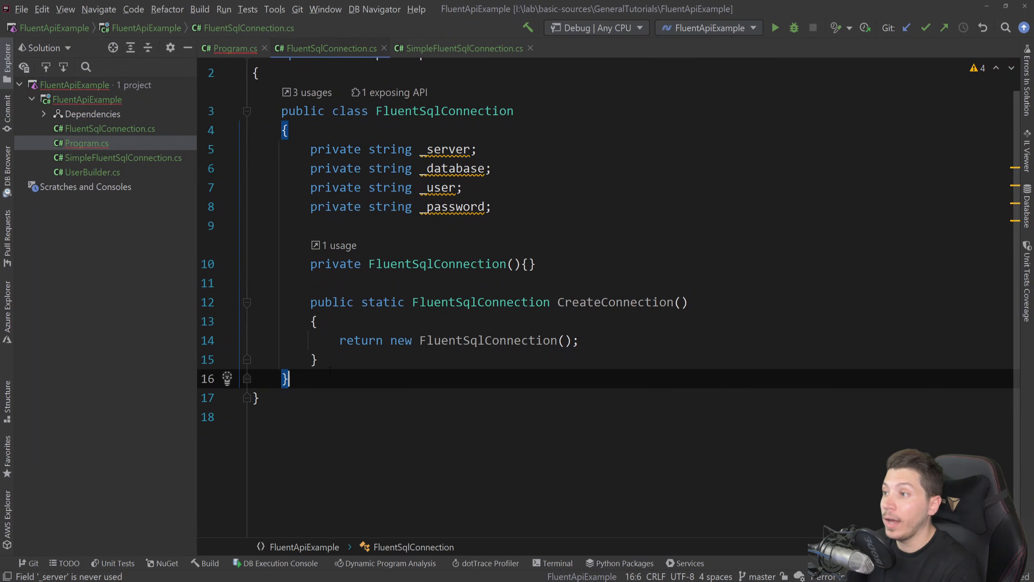
key(enter)
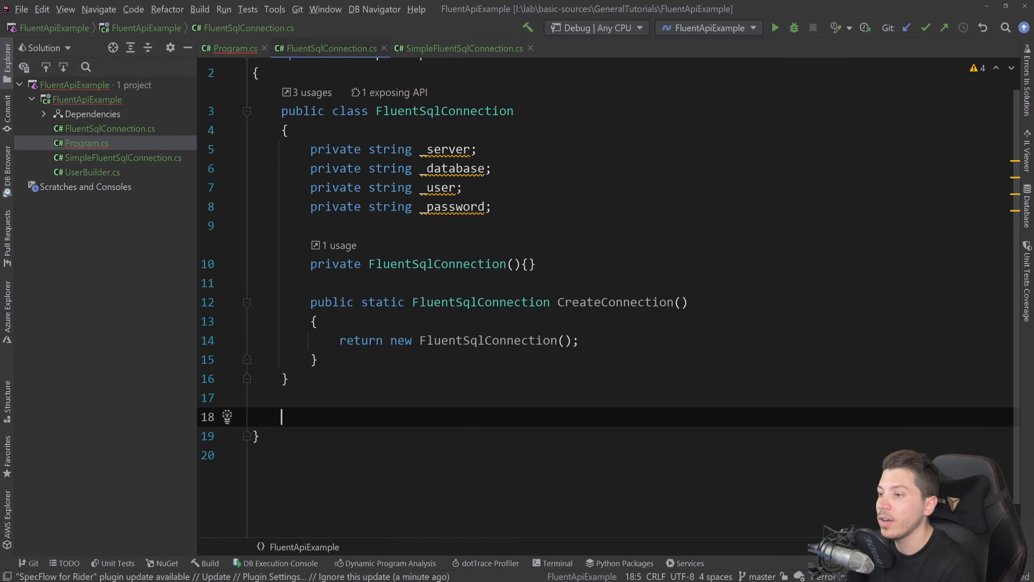
text(p)
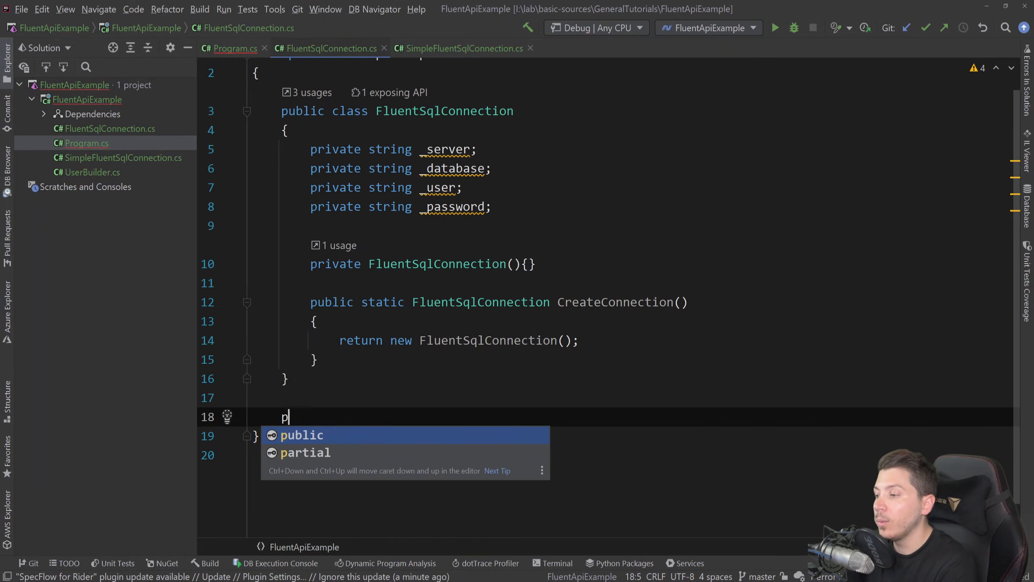
Step: Define public interface IServerSelectionStage with IDatabaseSelectionStage ForServer(string server)
text(ublic interface ID)
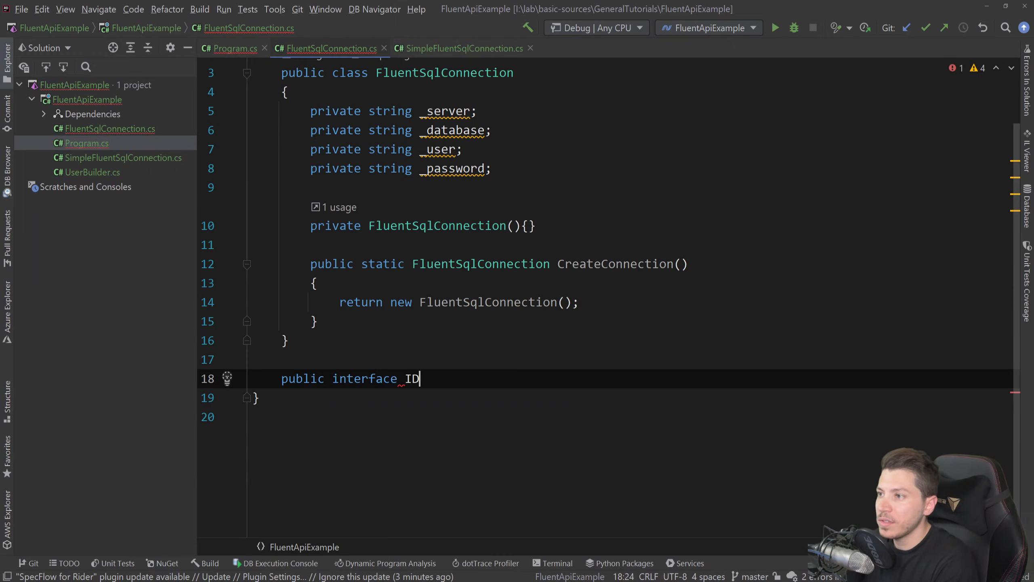
text(IS)
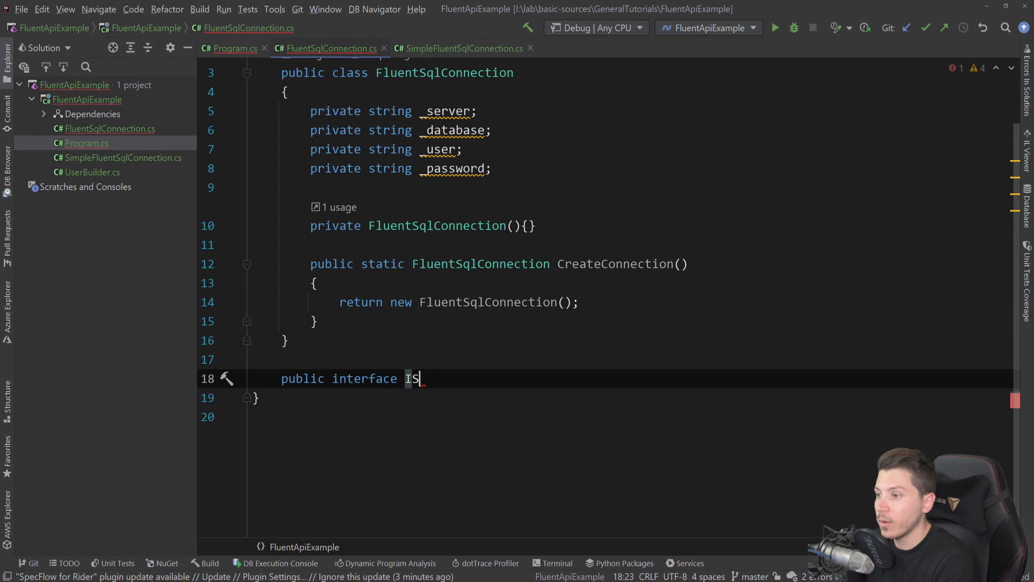
text(ServerSelecti)
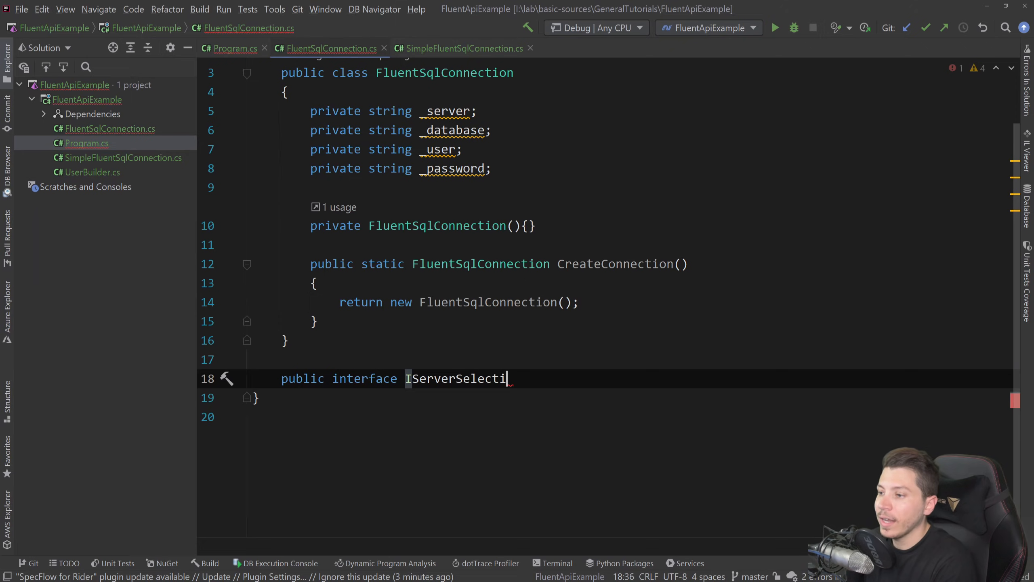
text(onStage{})
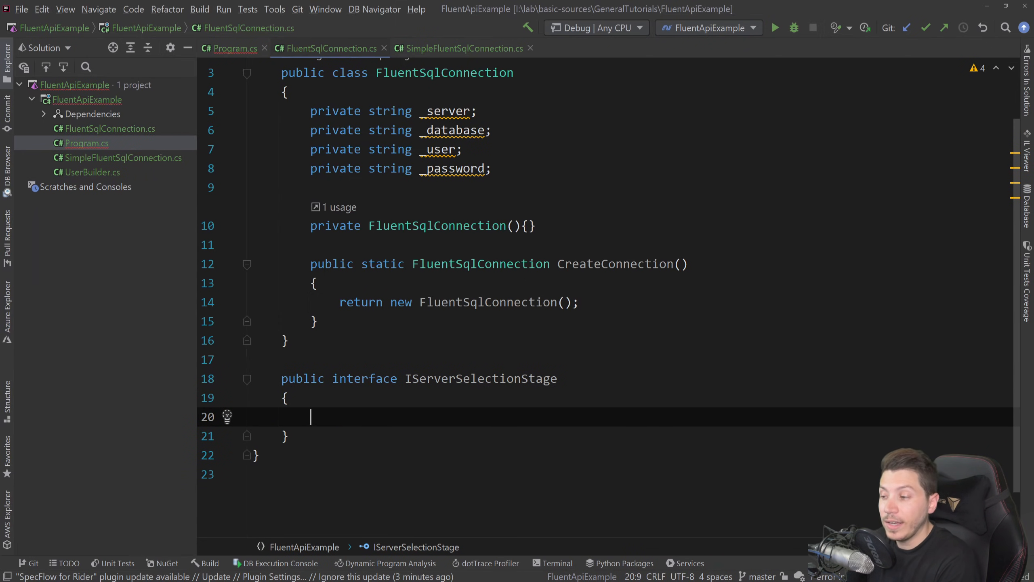
text(public)
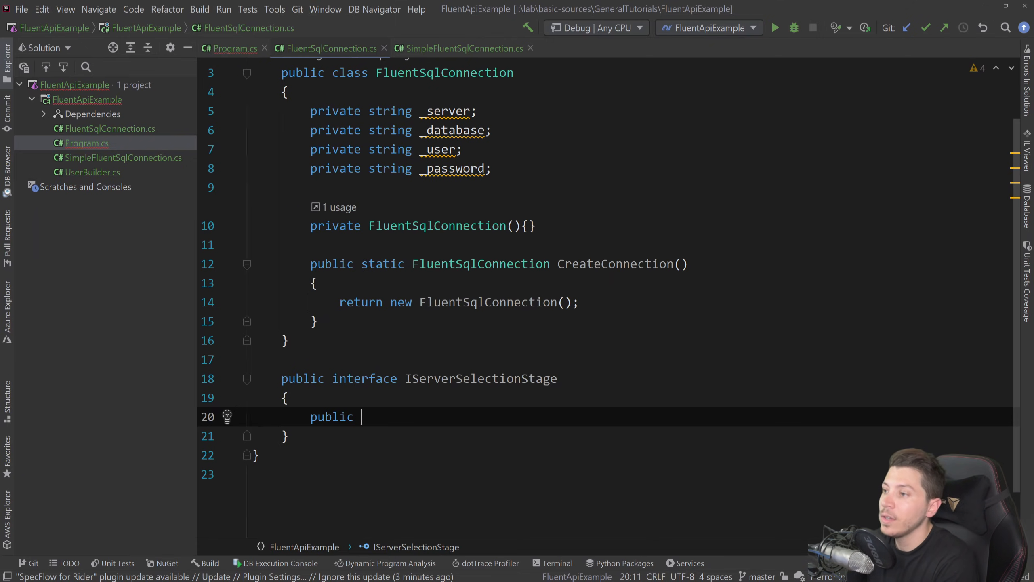
text(IDatabaseSelectionStage)
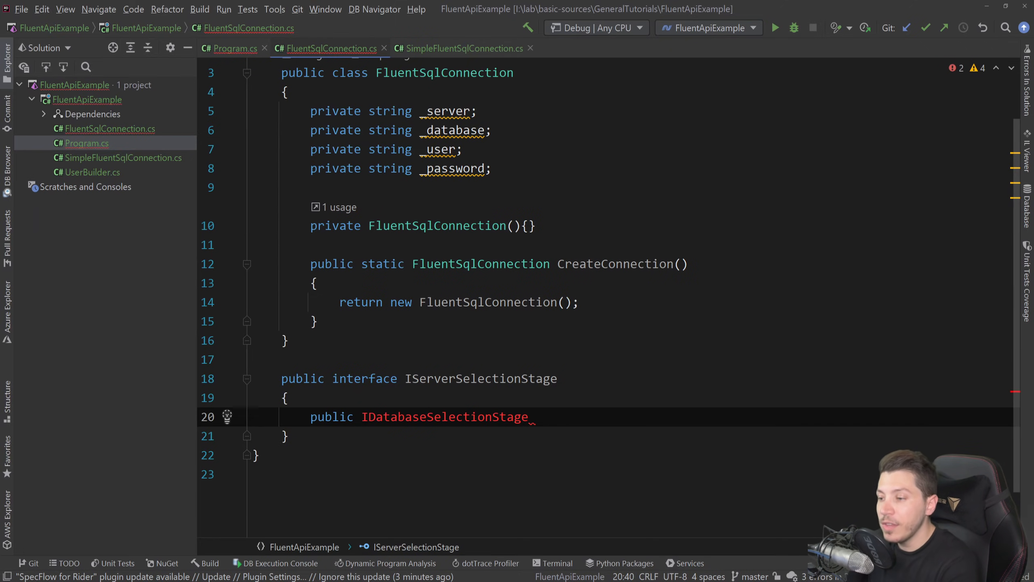
text(ForServe)
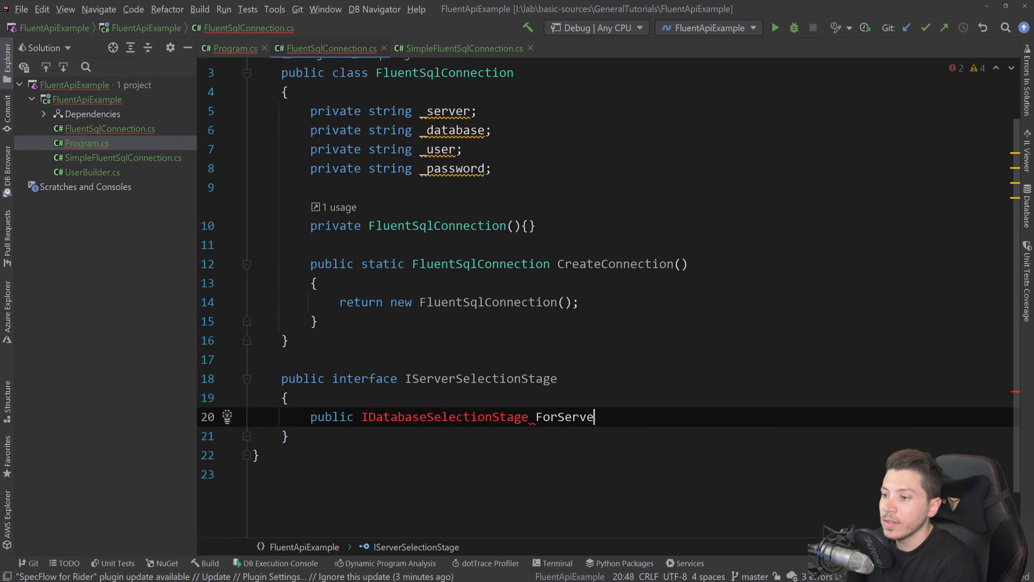
click(460, 48)
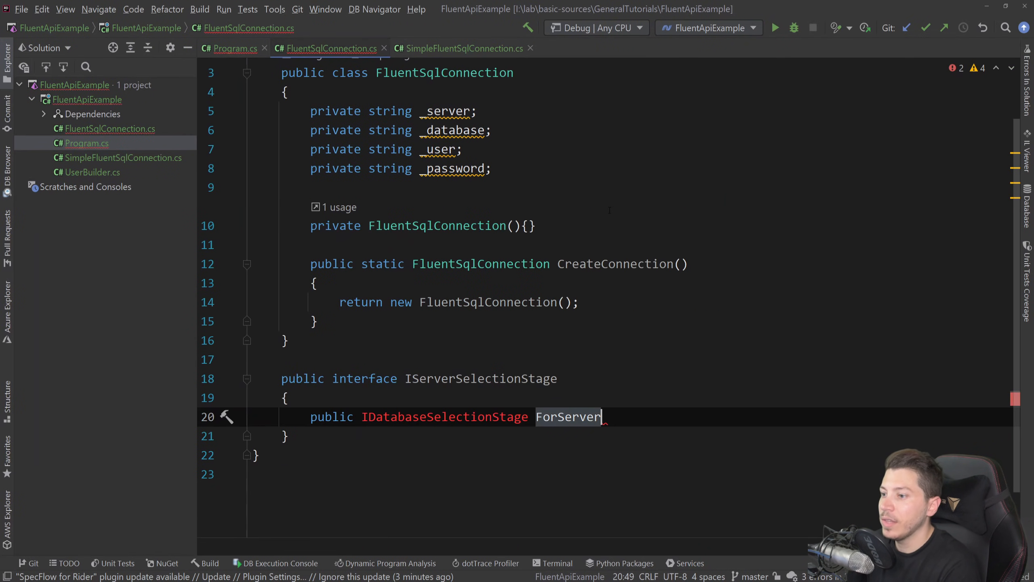
text((string))
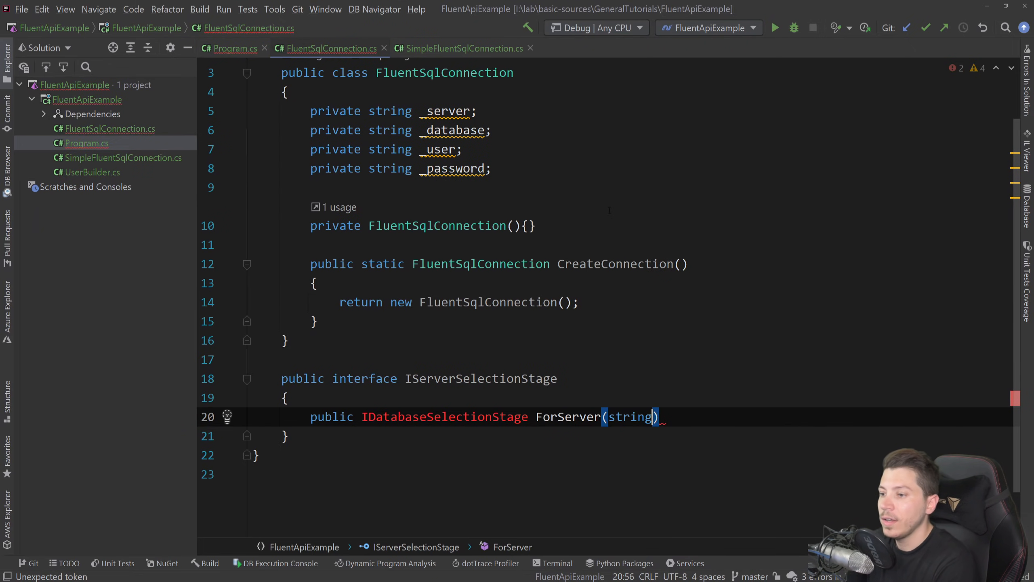
text(server);)
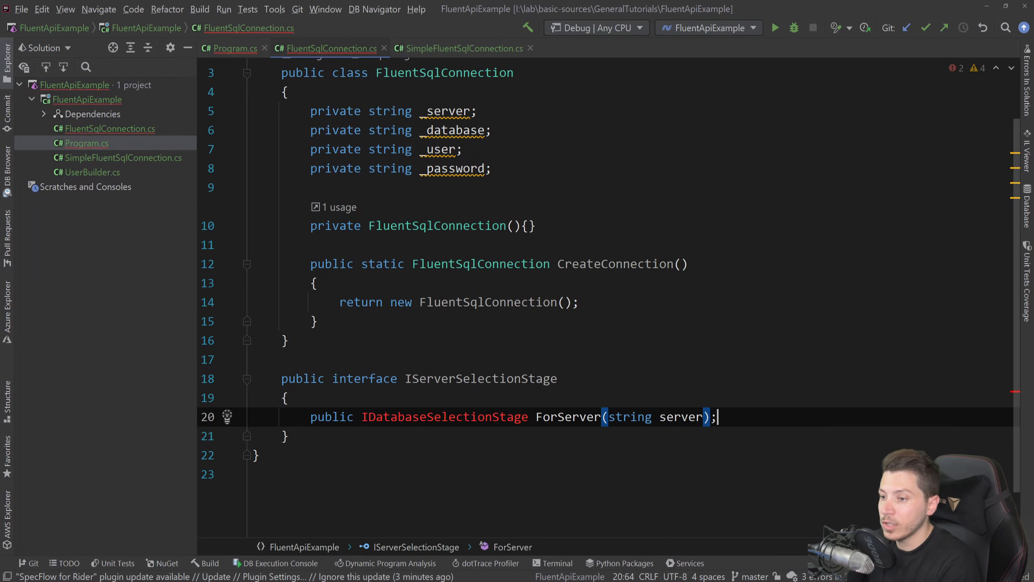
Step: Define IDatabaseSelectionStage with IUserSelectionStage AndDatabase(string database)
key(Enter)
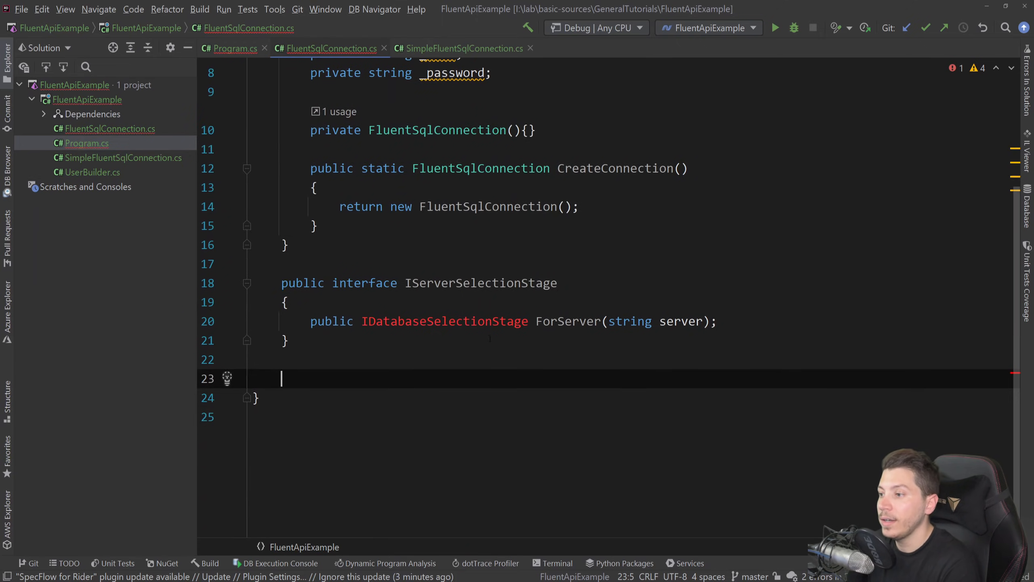
text(pu)
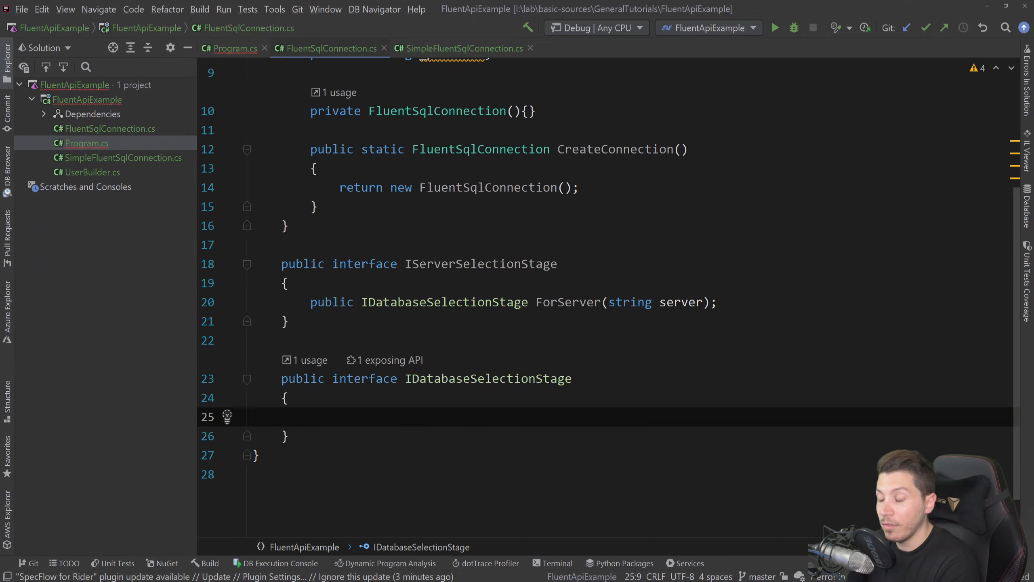
text(public I)
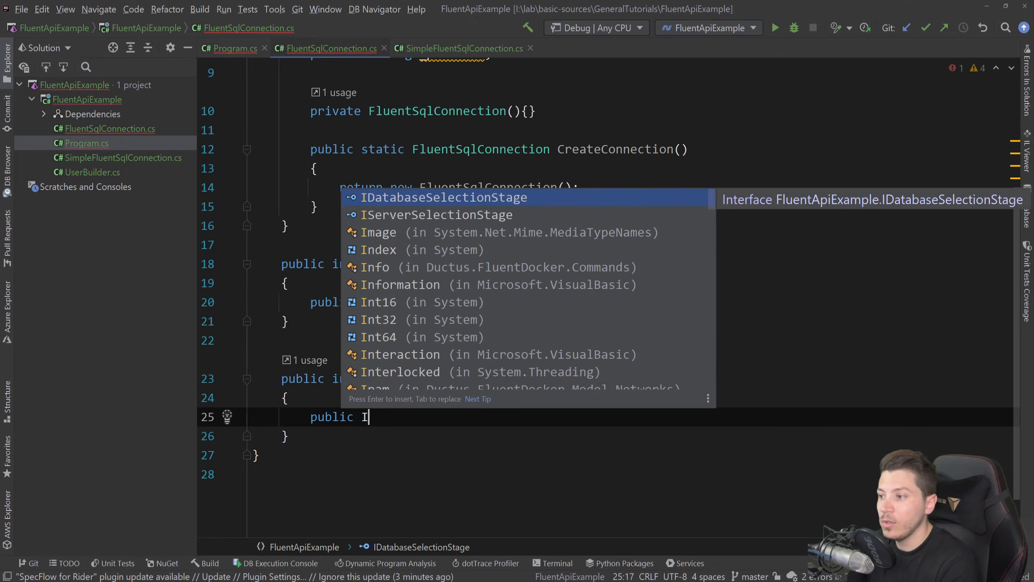
text(UserSelectionStage)
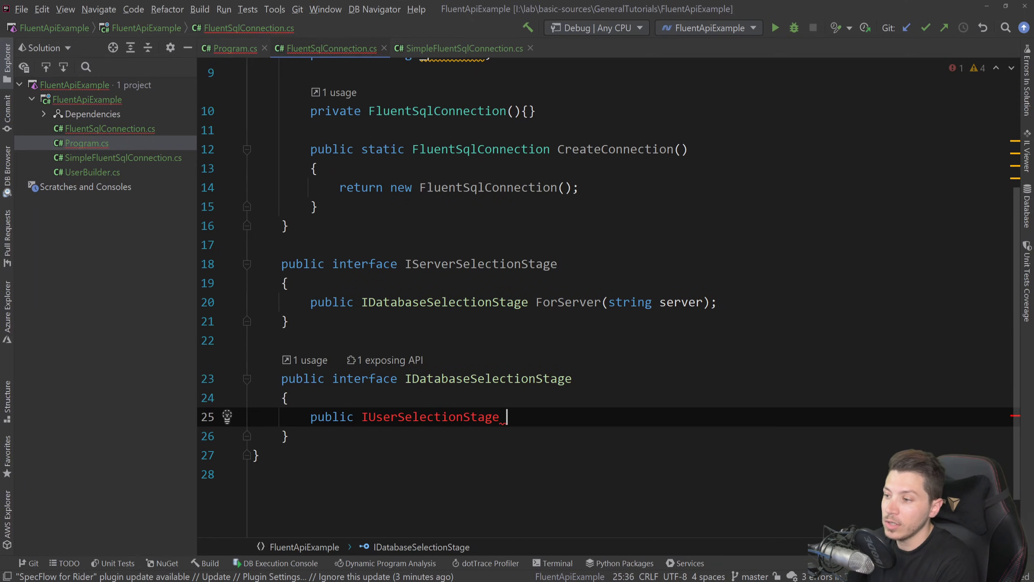
text(F)
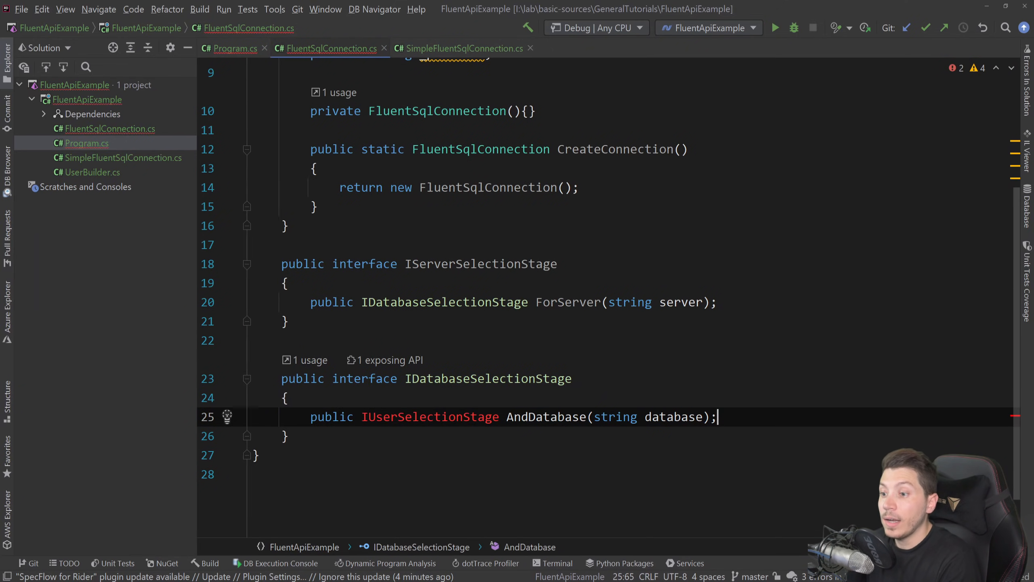
Step: Scroll up to the FluentSqlConnection class declaration to begin its interface list
scroll(up, 3)
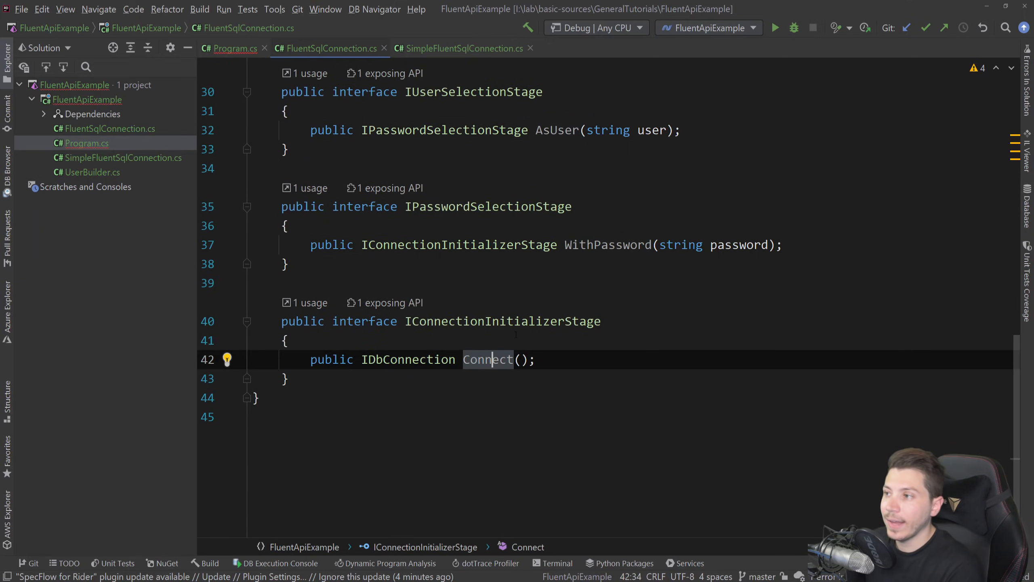
scroll(up, 3)
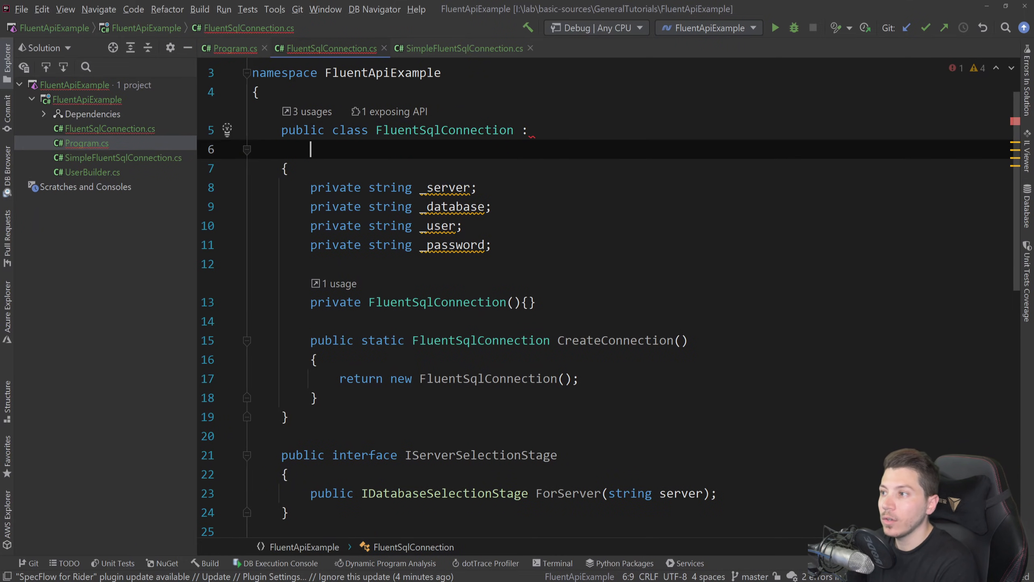
Step: Add IServerSelectionStage and IDatabase stage interfaces to FluentSqlConnection's base list via completion
text(IServerSelectionStage,)
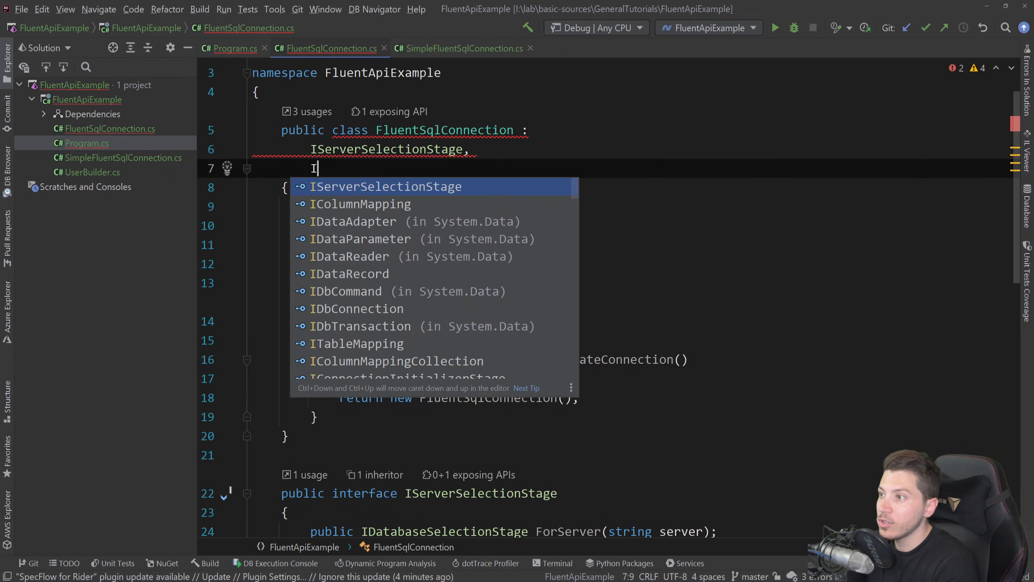
text(DatabaseSelectionStage,)
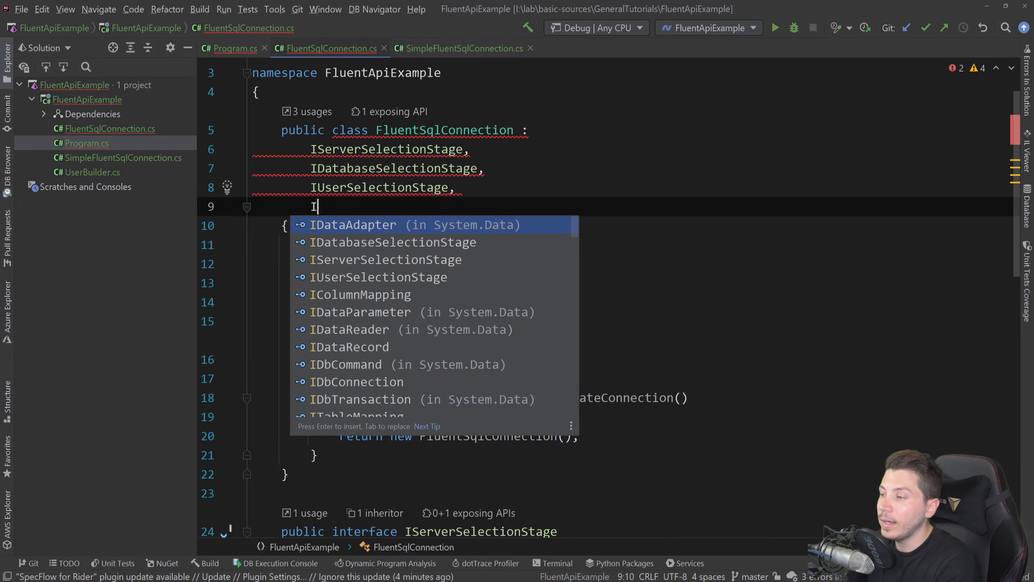
key(Enter)
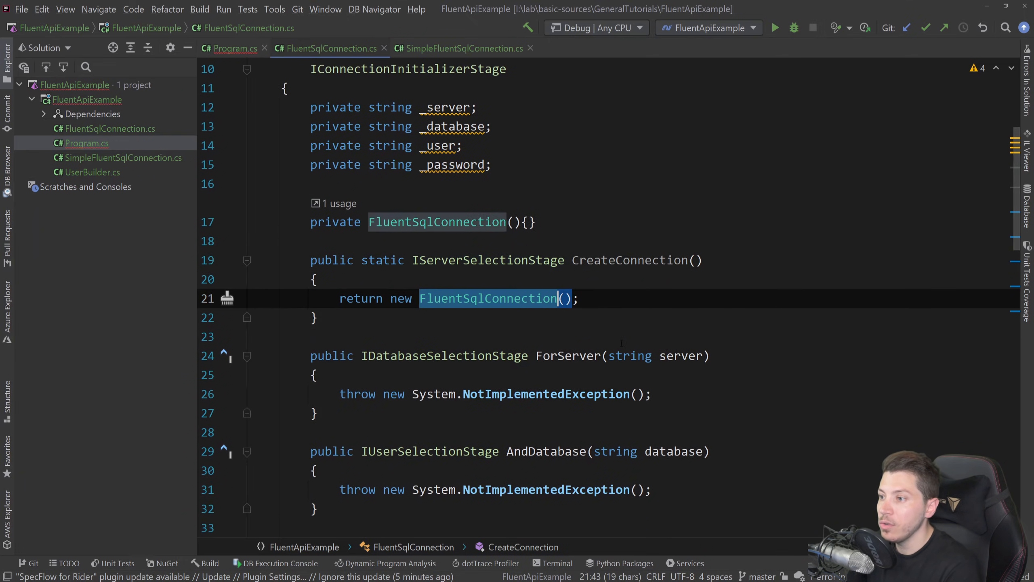
Step: Make a stage method store its value and 'return this;', reviewing the remaining stubs and Connect
scroll(down, 3)
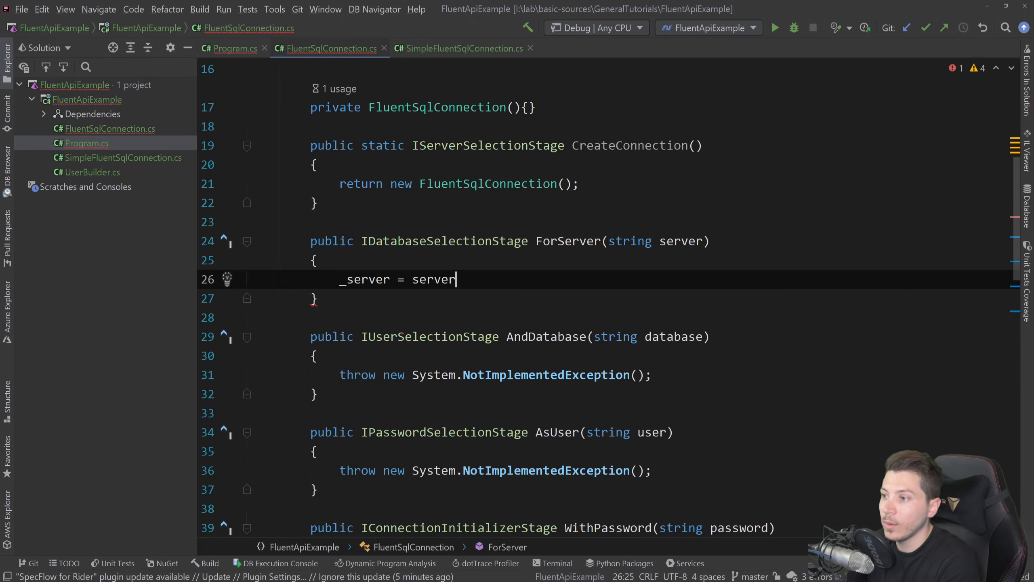
text(;)
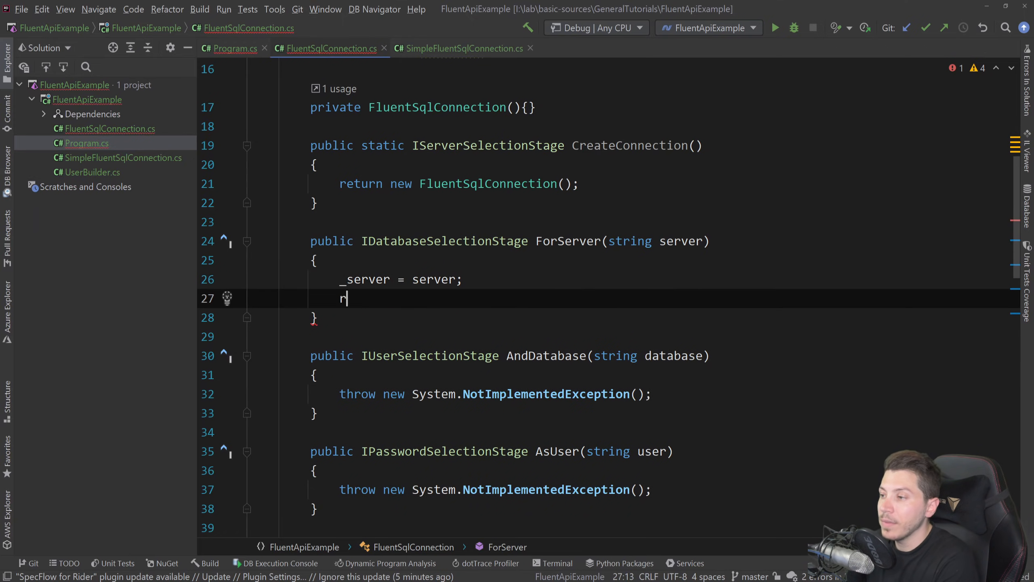
text(eturn this;)
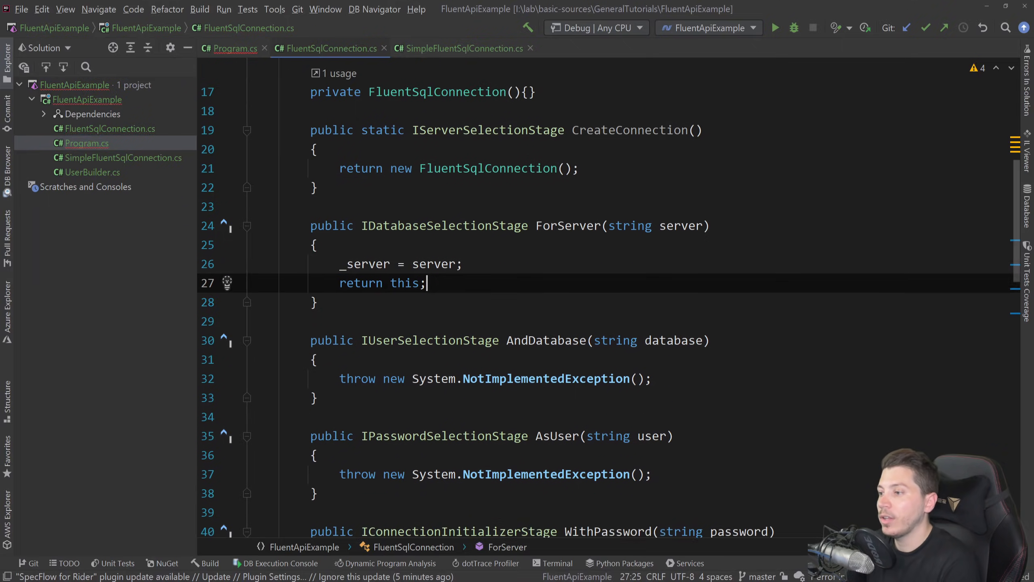
scroll(down, 3)
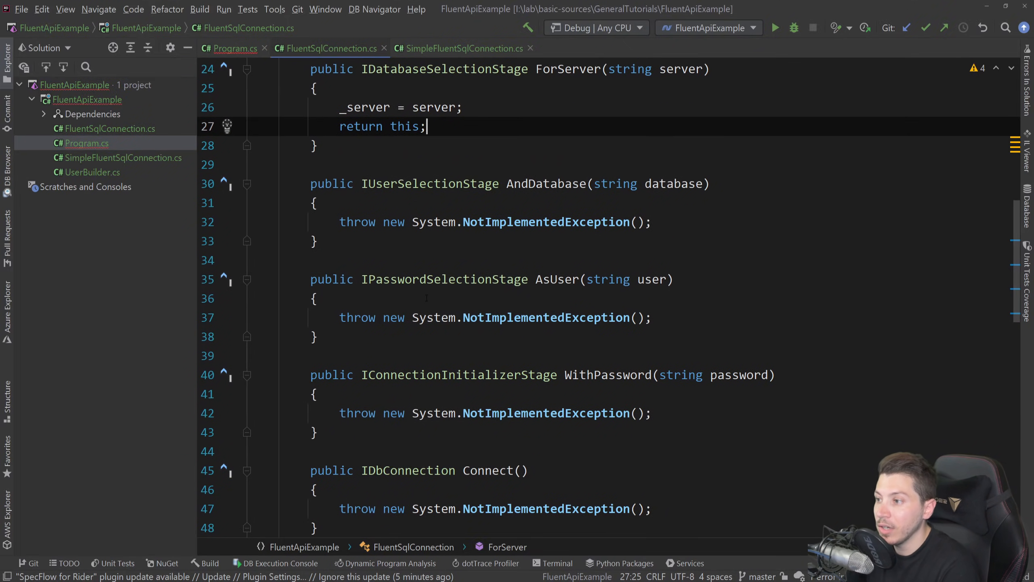
scroll(down, 3)
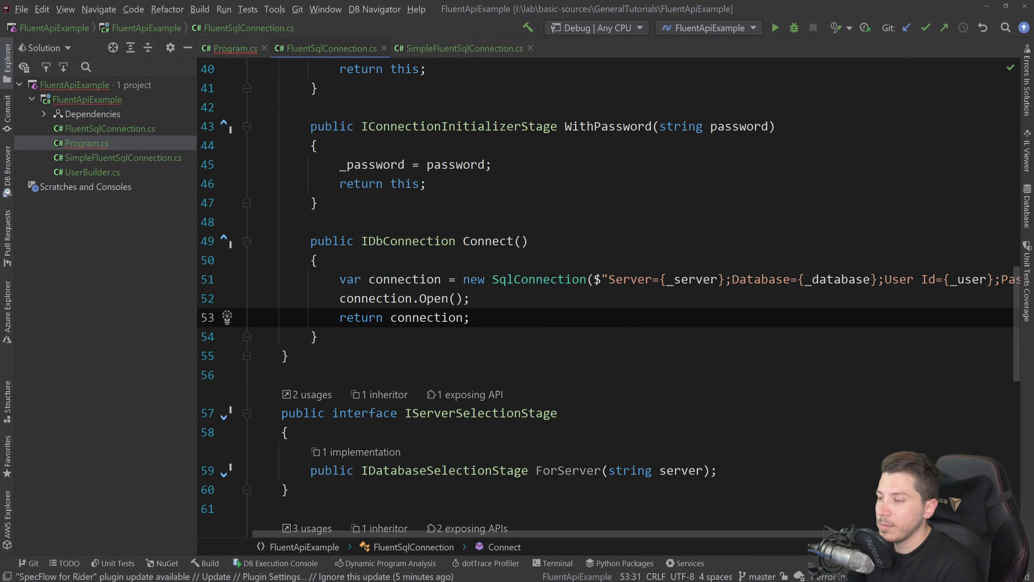
scroll(up, 3)
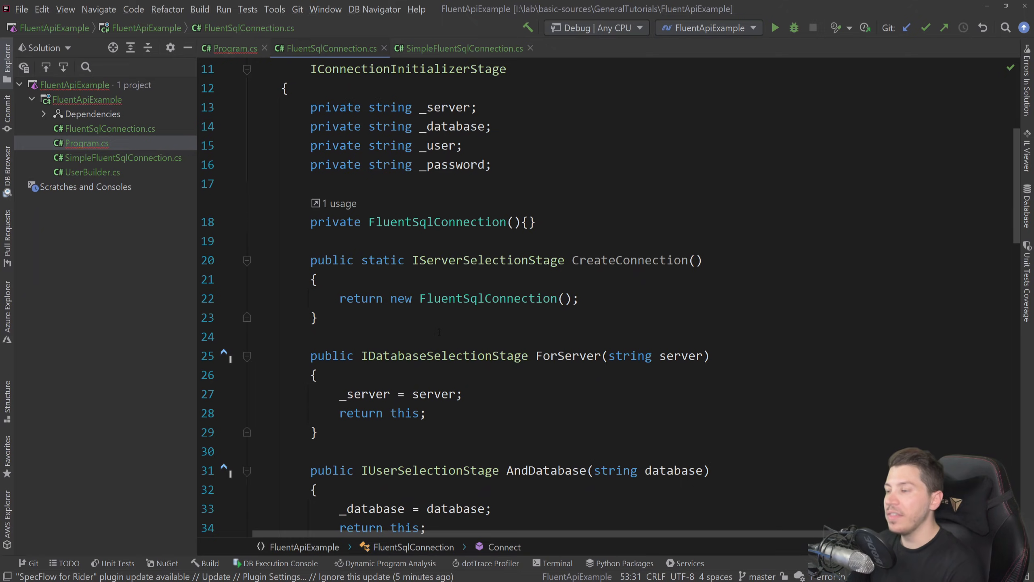
Step: In Program.cs write var connection = FluentSqlConnection.CreateConnection() chained with ForServer("localhost") and AsUser("nick")
click(235, 49)
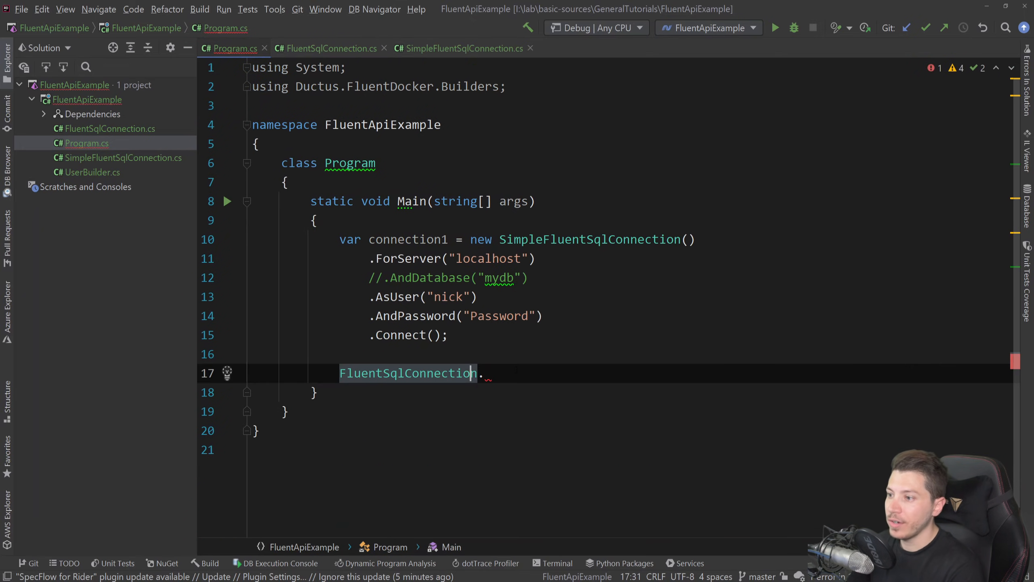
key(enter)
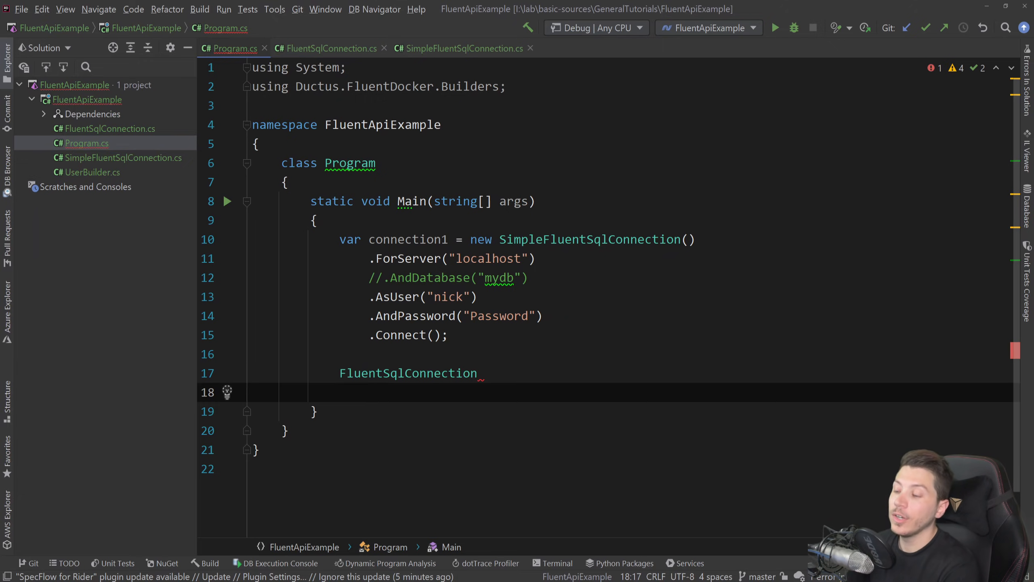
text(.CreateConnection())
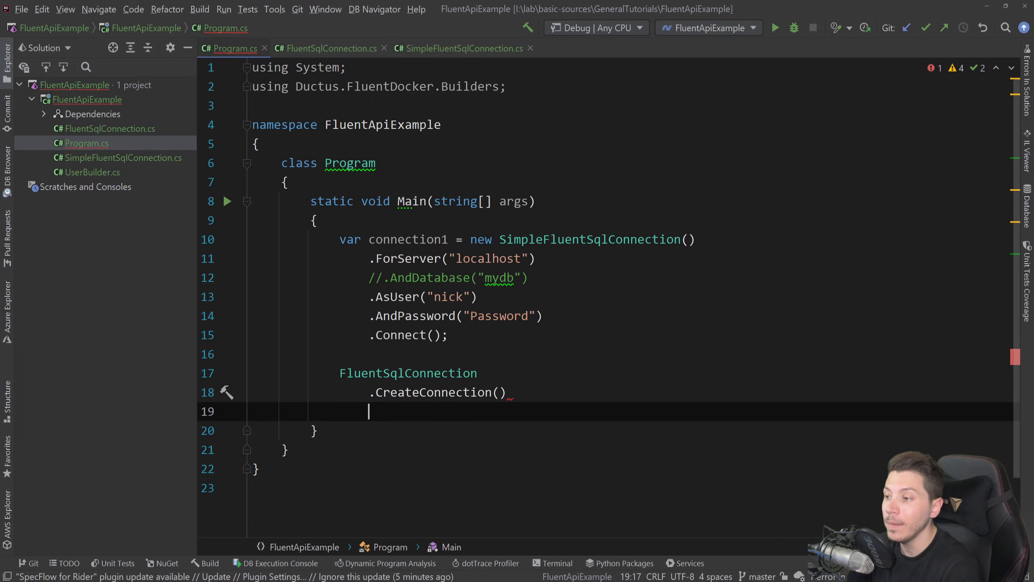
text(.ForServer()
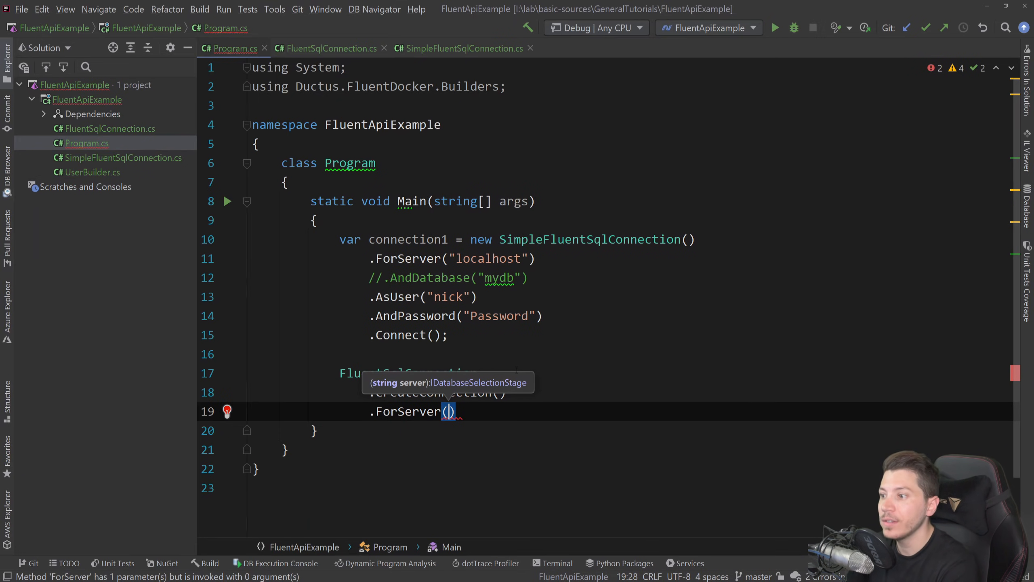
text("localhost")
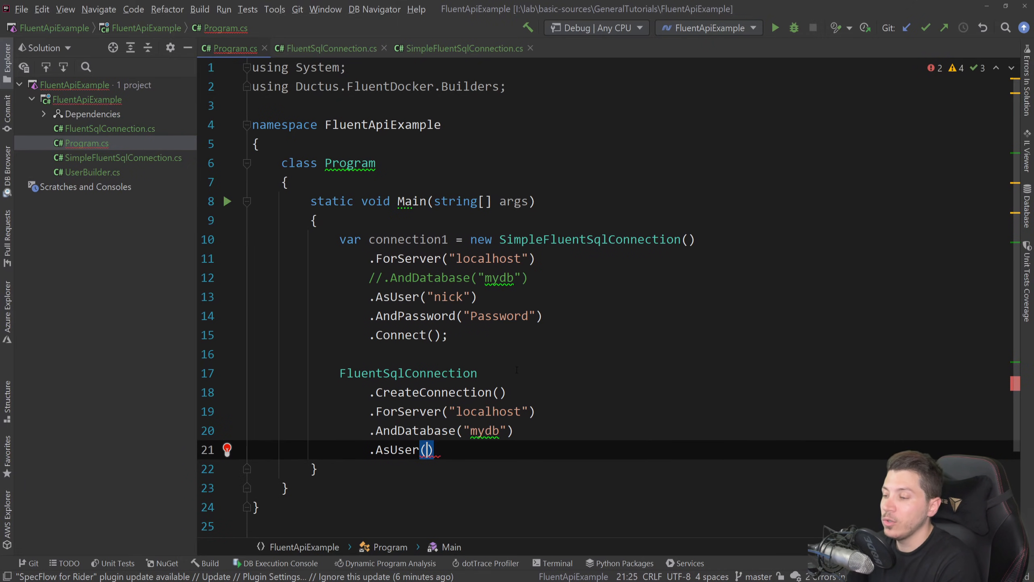
text("nick")
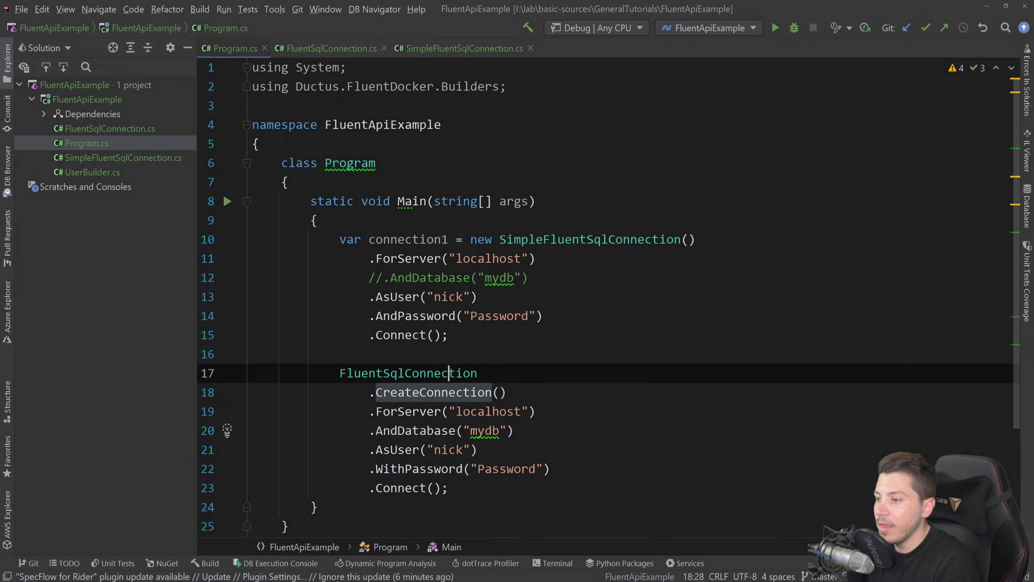
text(var connection =)
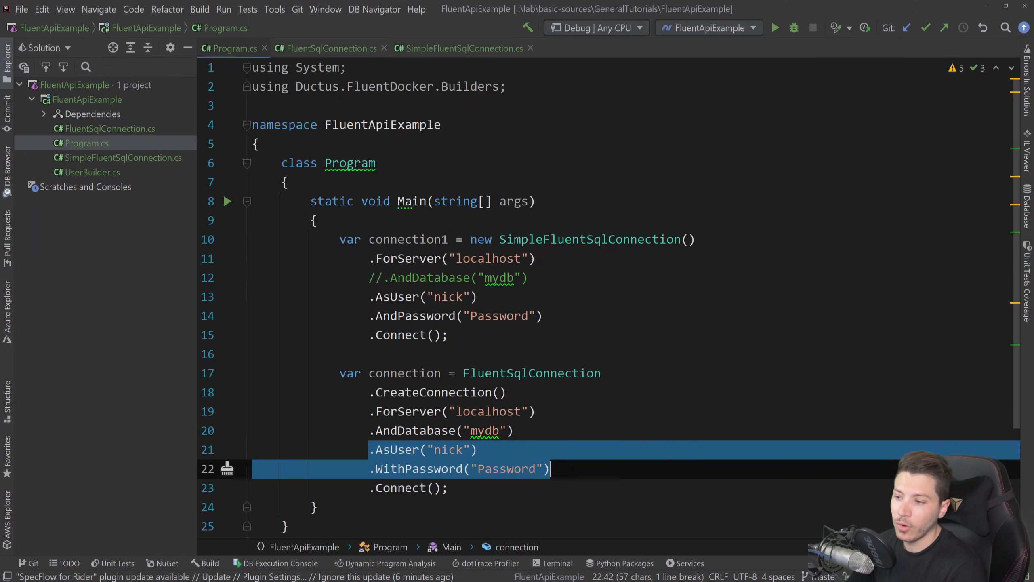
mouse_move(584, 461)
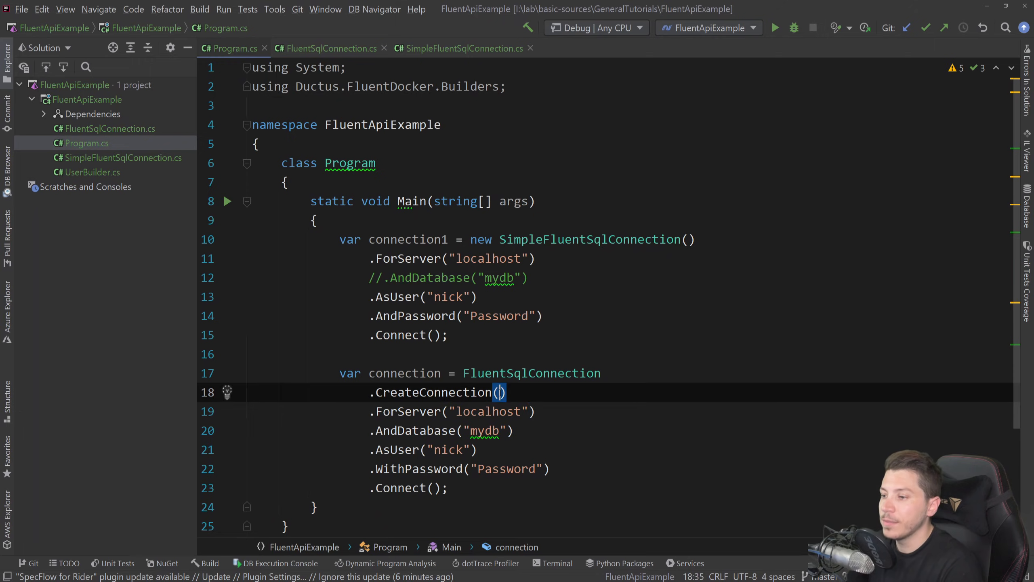
Step: Pass lambda config => config.ConnectionName = "Nick's connection" to CreateConnection, then navigate to its declaration
text(config =)
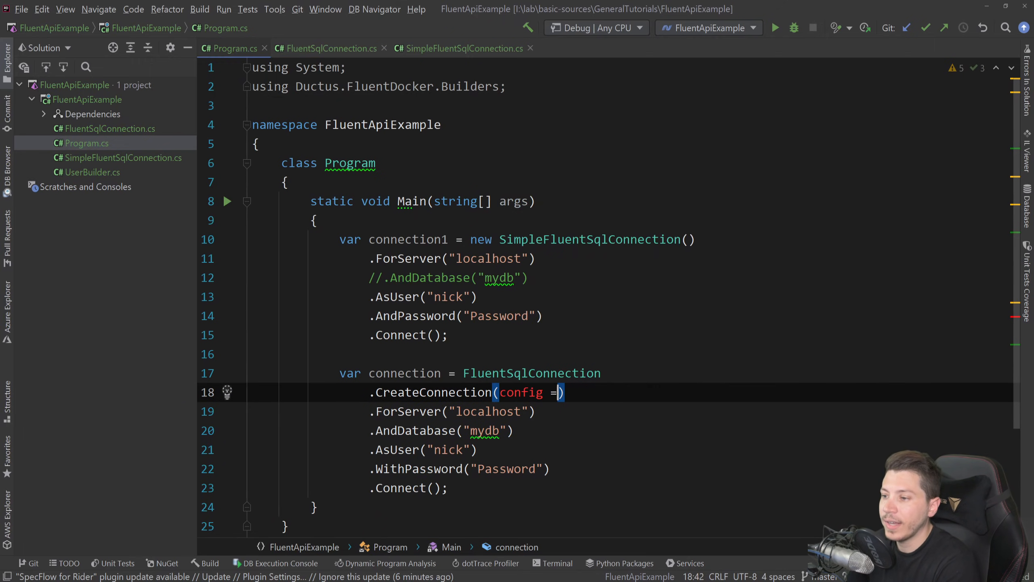
text(>)
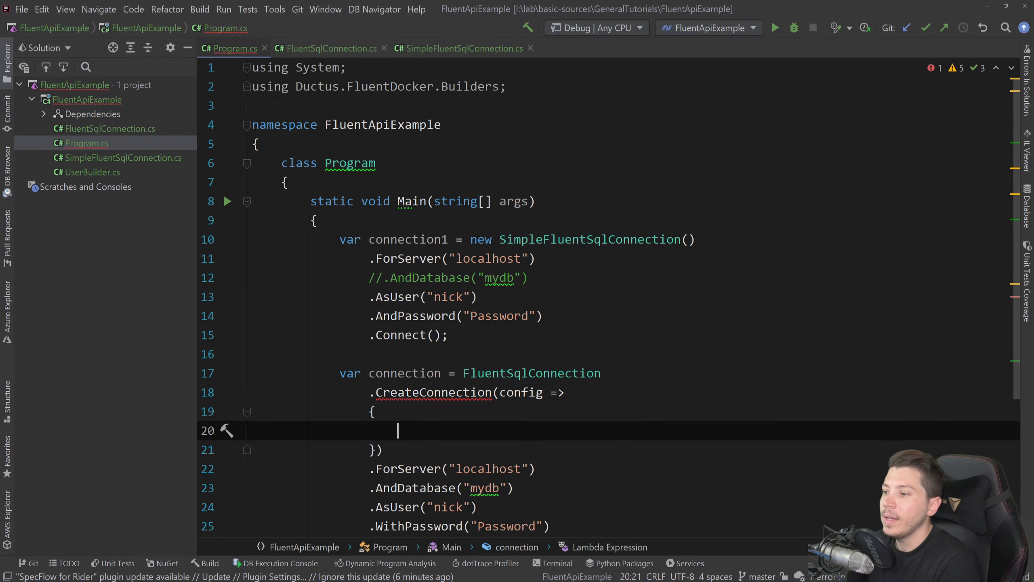
text(config.)
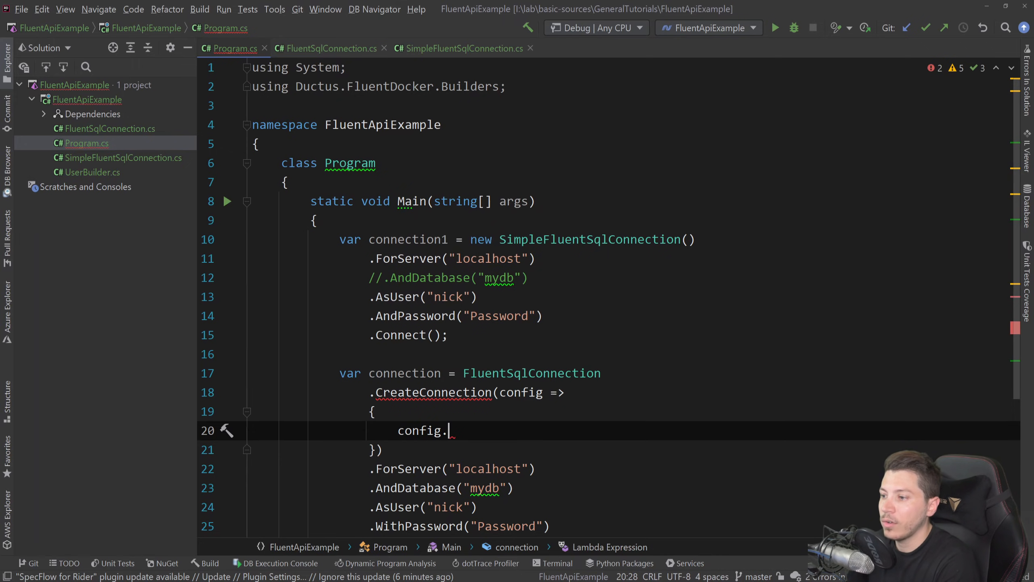
text(Connectio)
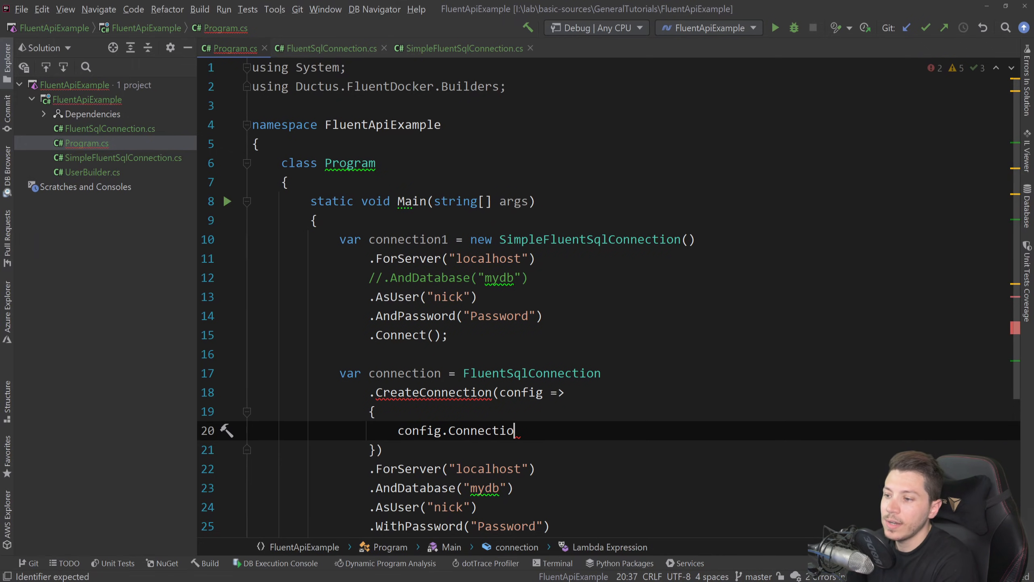
text(nName = "Nick")
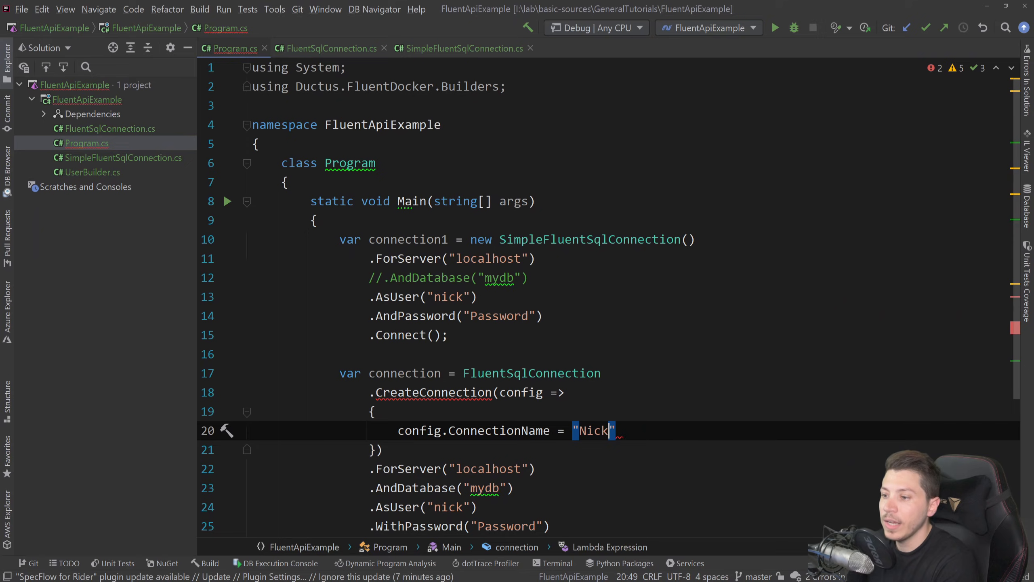
text('s connection)
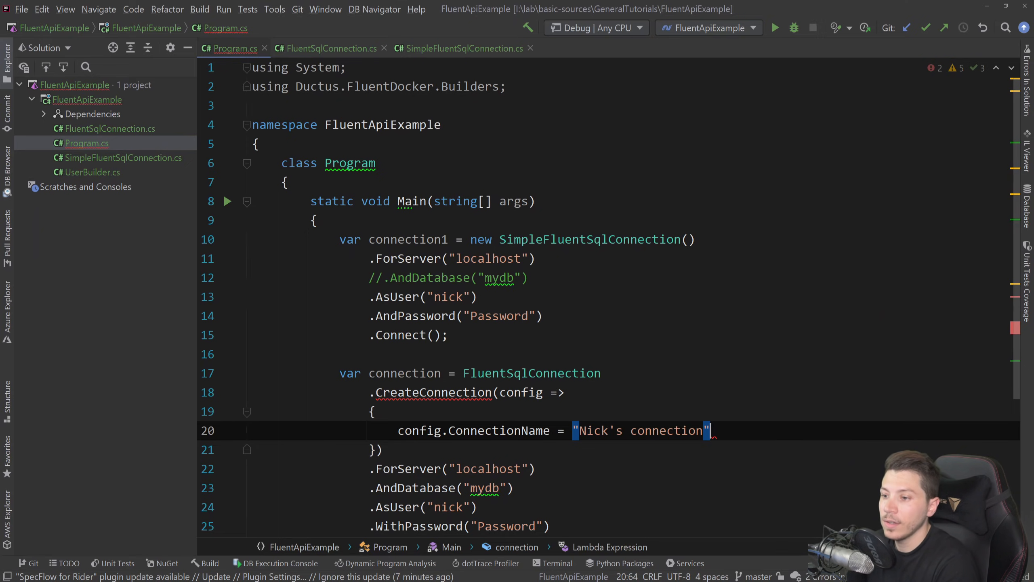
text(;)
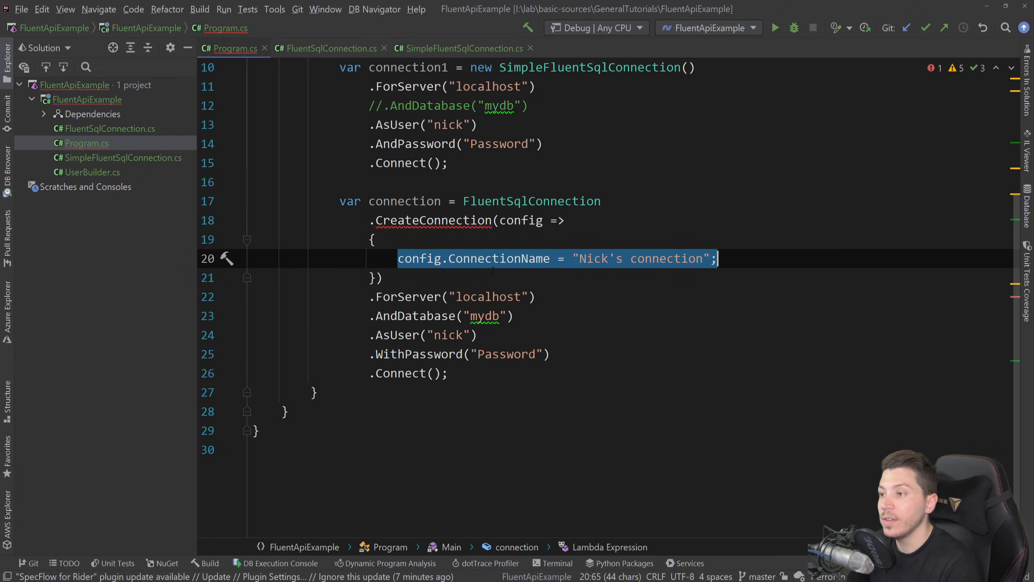
click(455, 220)
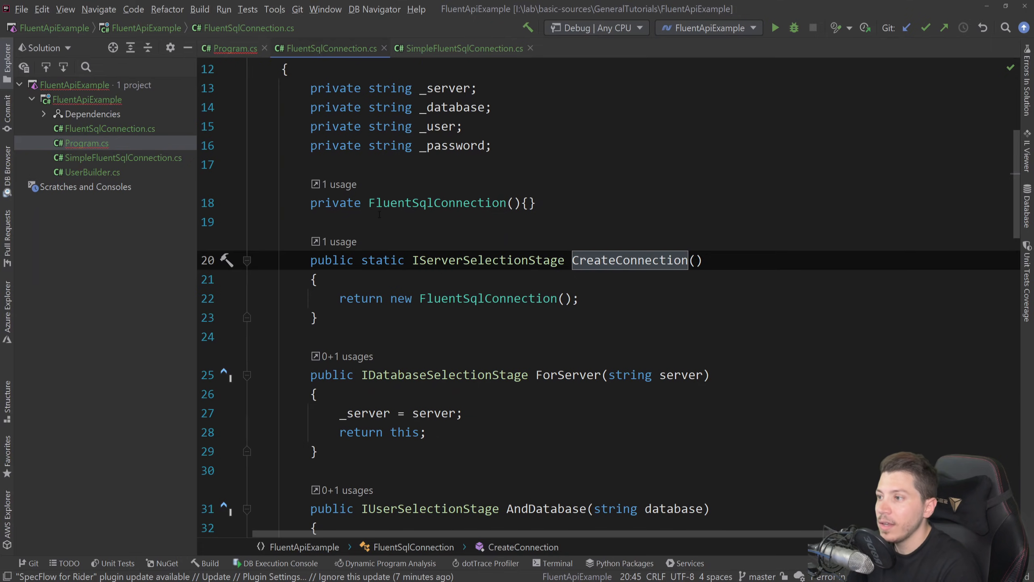
Step: Declare public class ConnectionConfiguration with a string ConnectionName property below FluentSqlConnection
scroll(down, 3)
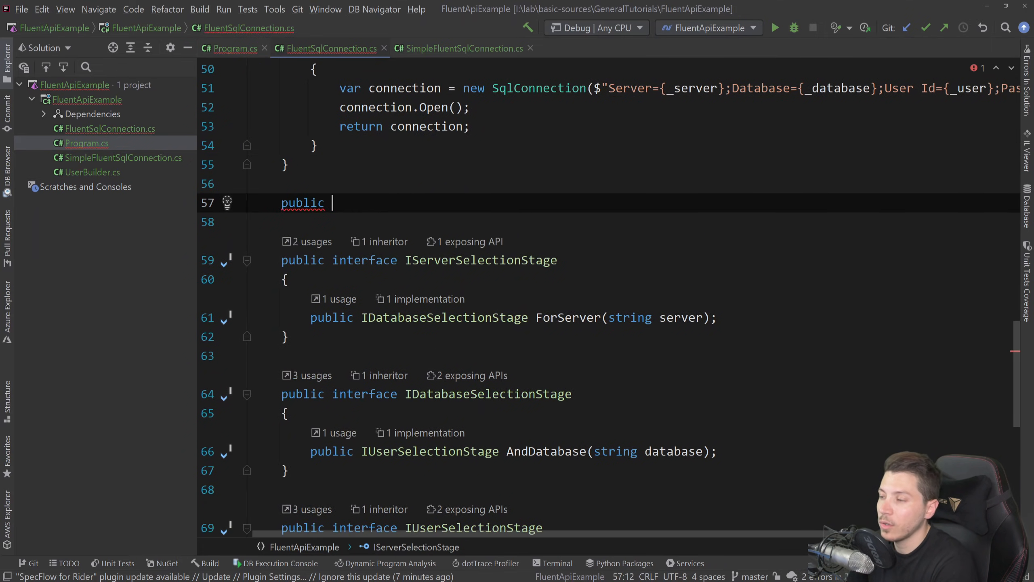
text(class S)
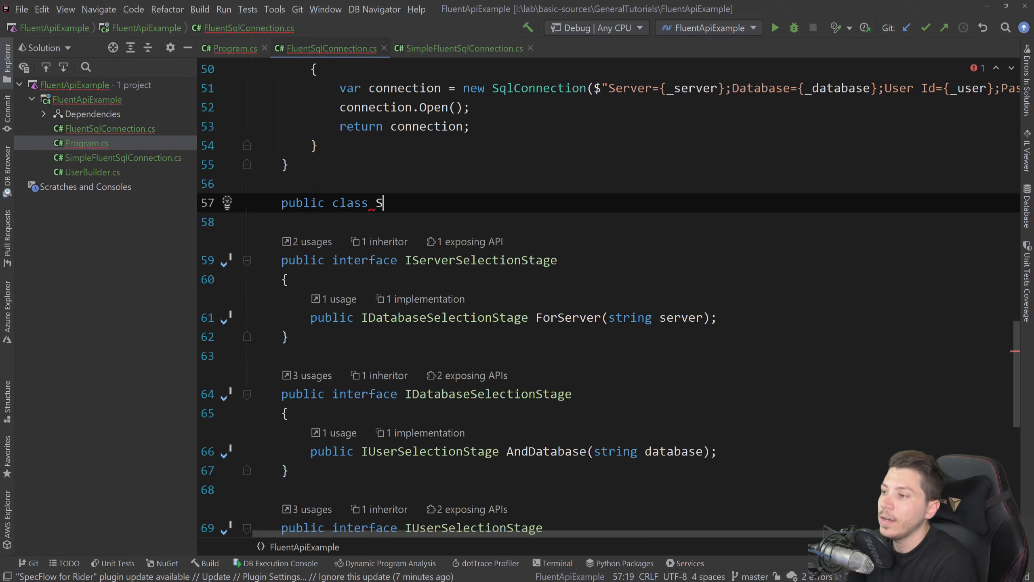
text(onnectio)
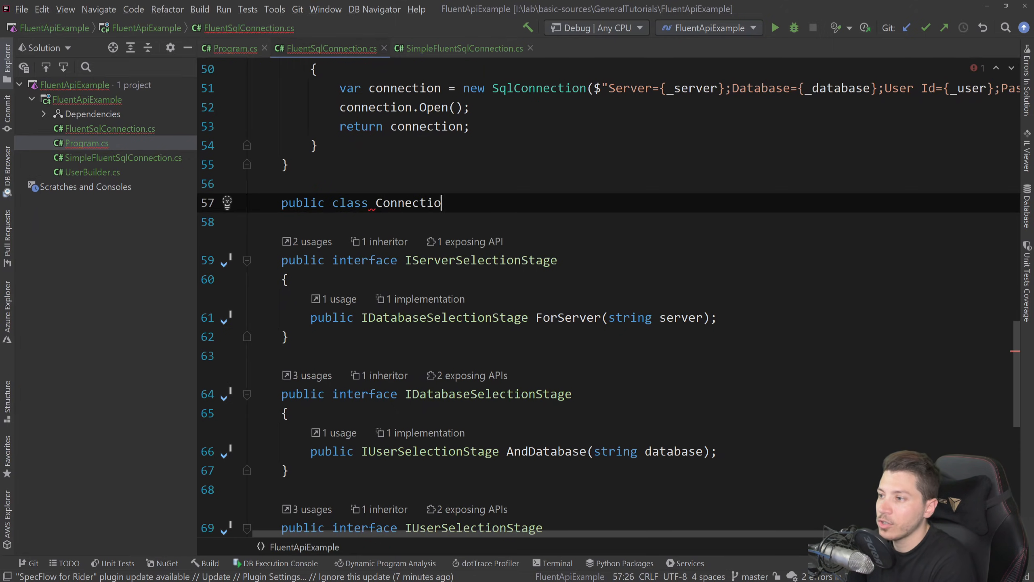
text(nConfiguration)
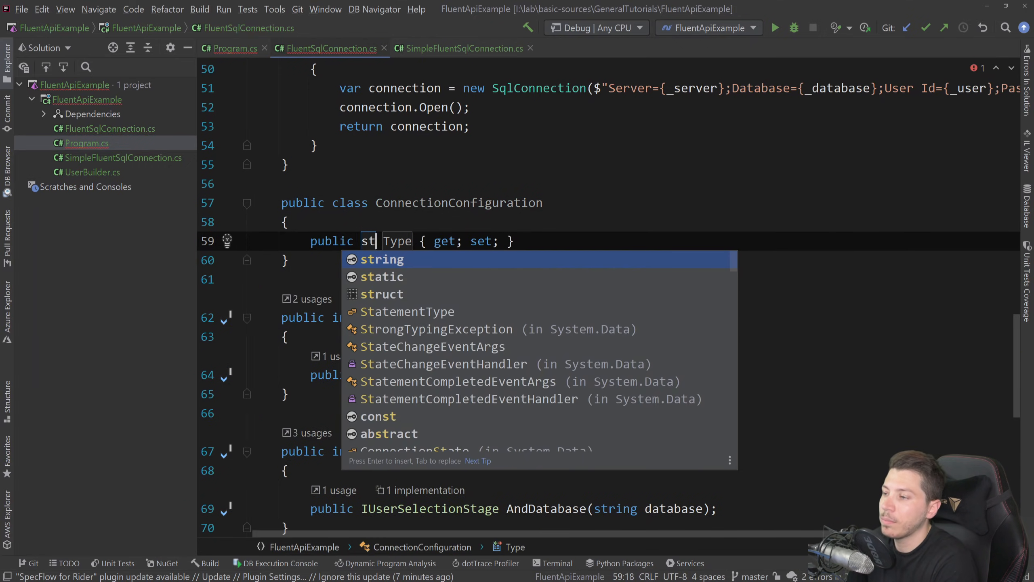
click(235, 49)
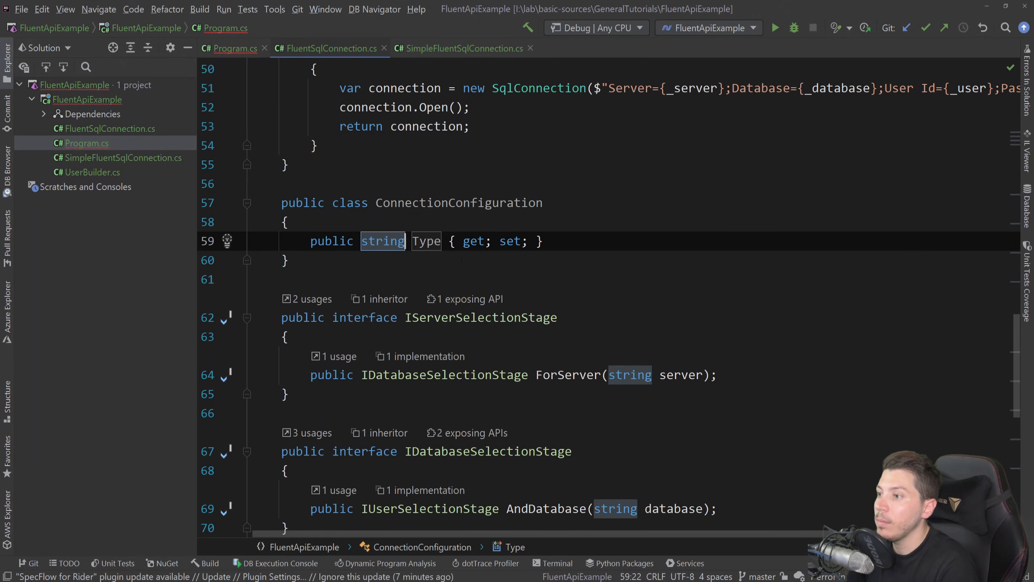
text(ConnectionName)
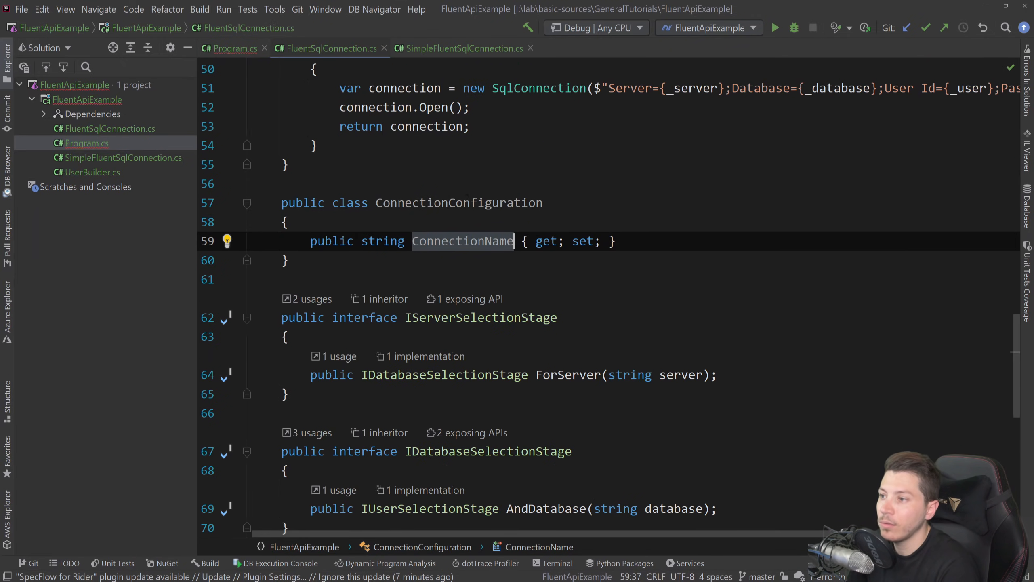
scroll(up, 3)
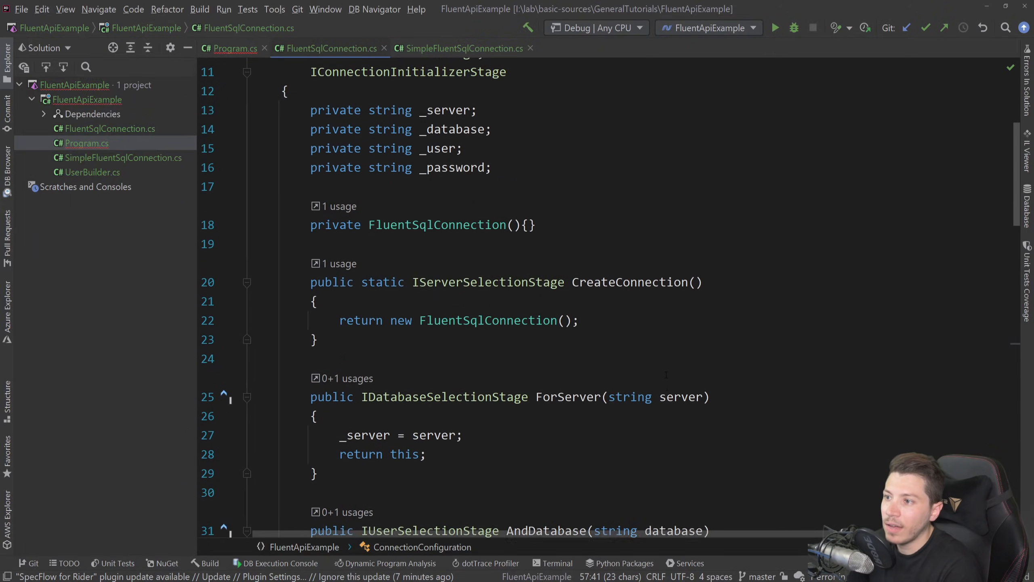
Step: Give CreateConnection an Action<ConnectionConfiguration> config parameter
text(Ac)
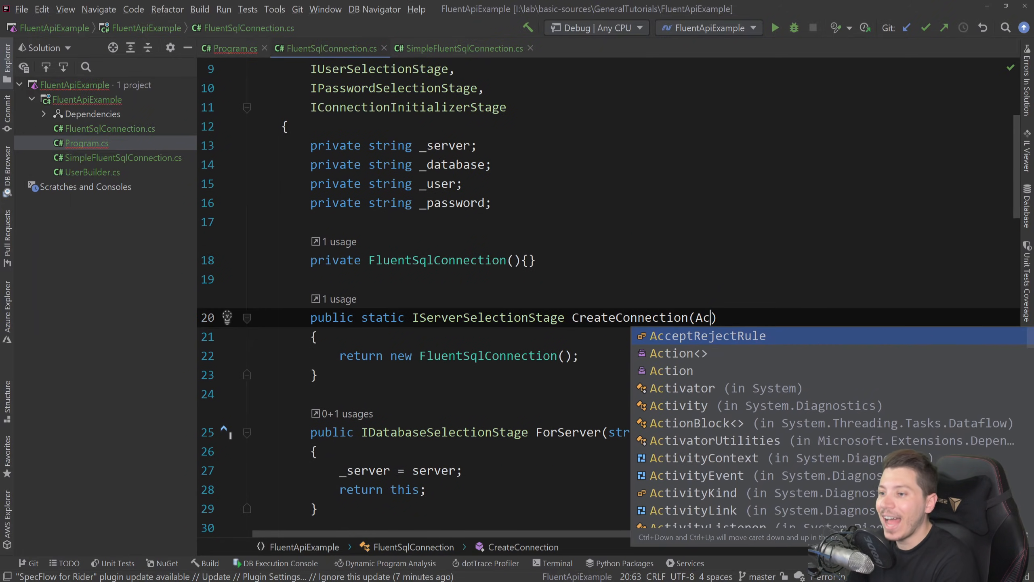
click(677, 353)
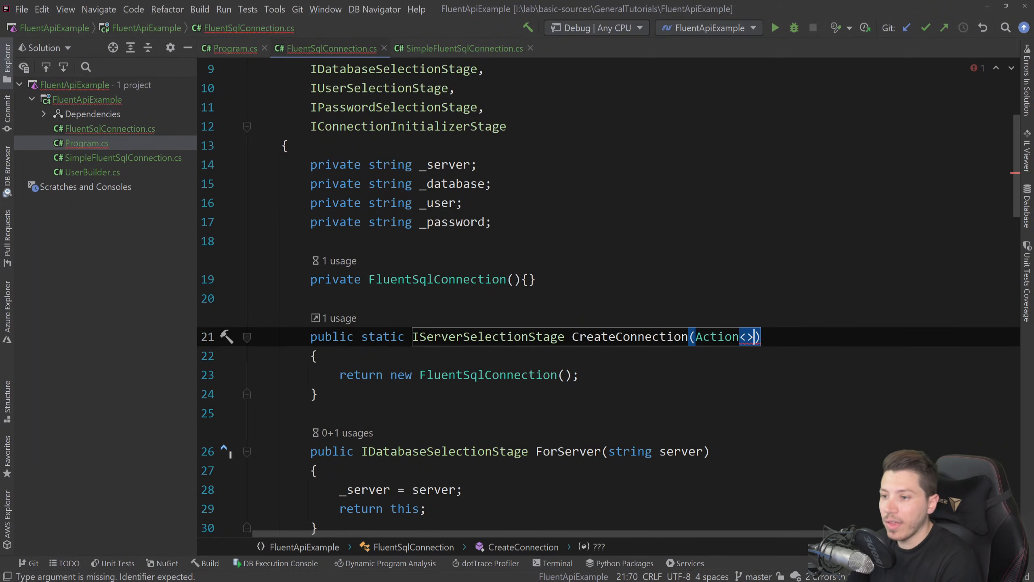
text(ConnectionConfiguration> config)
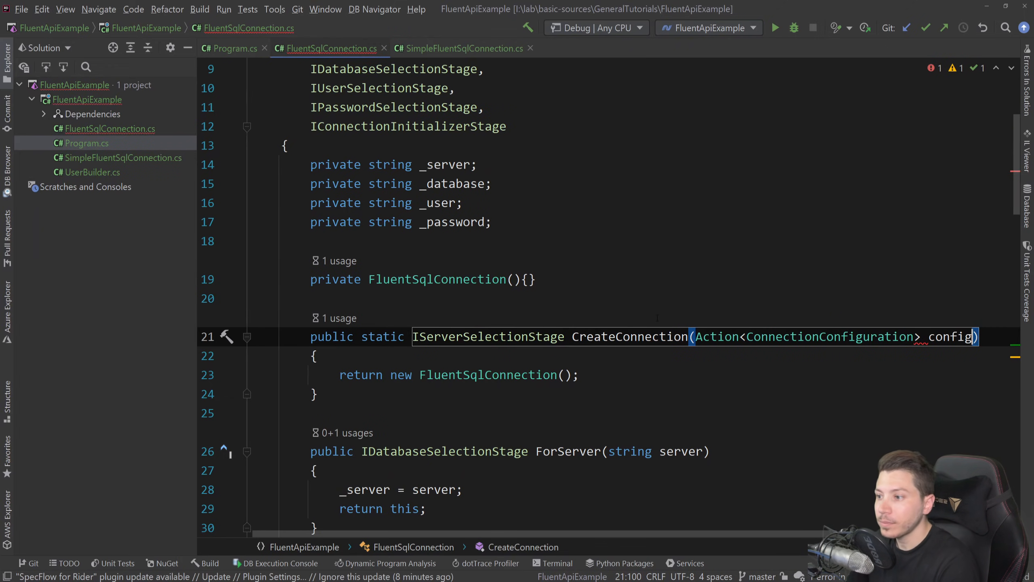
click(235, 49)
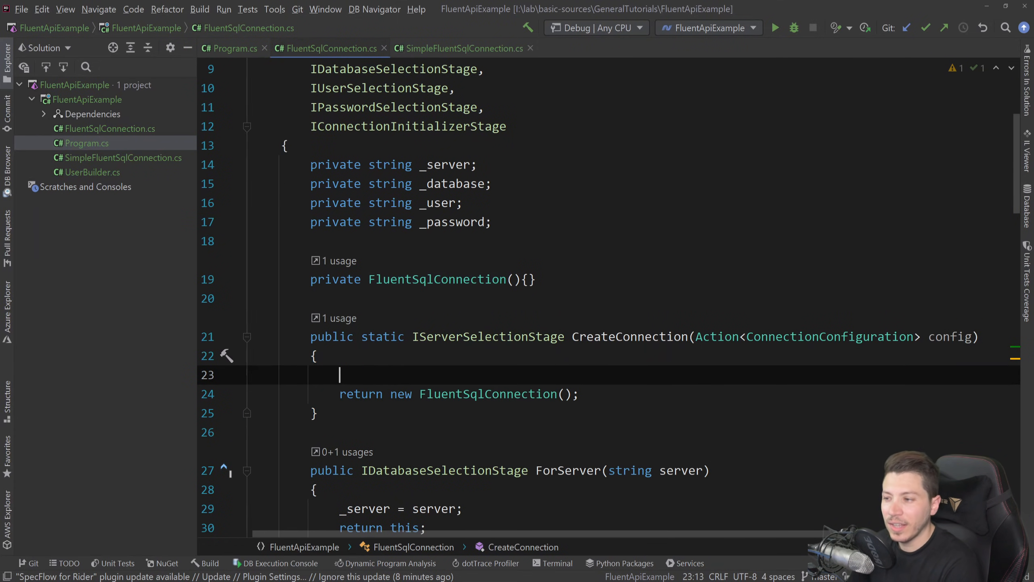
Step: Create var configuration = new ConnectionConfiguration() and call config?.Invoke(configuration), then return to Program.cs
text(var)
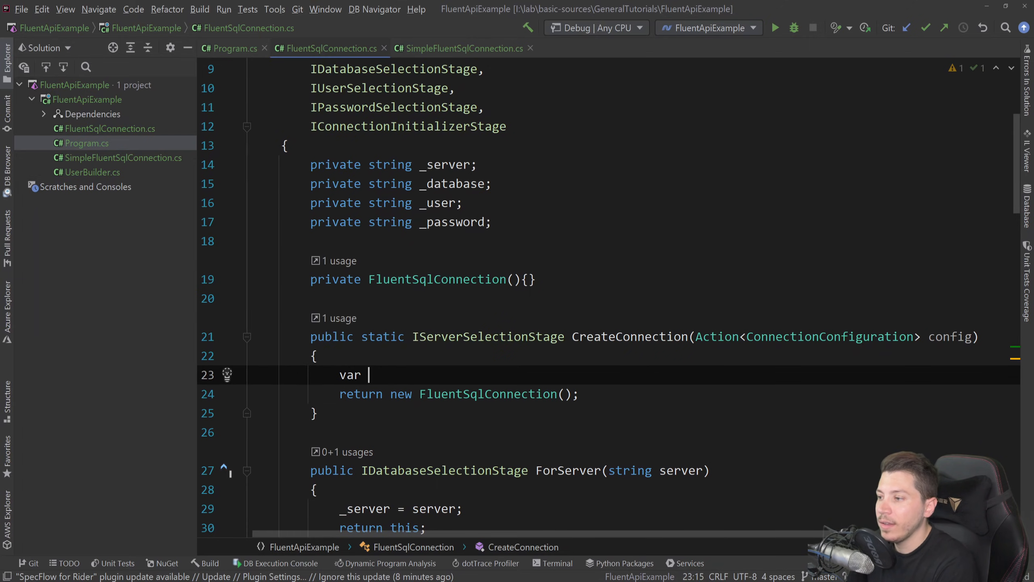
text(configura)
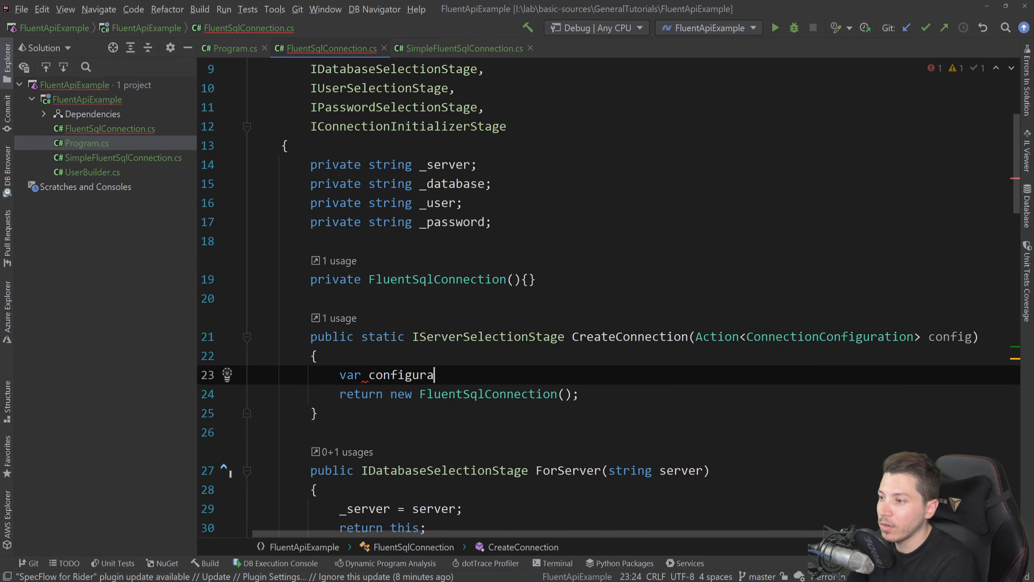
text(tion = new ConnectionConfiguration();)
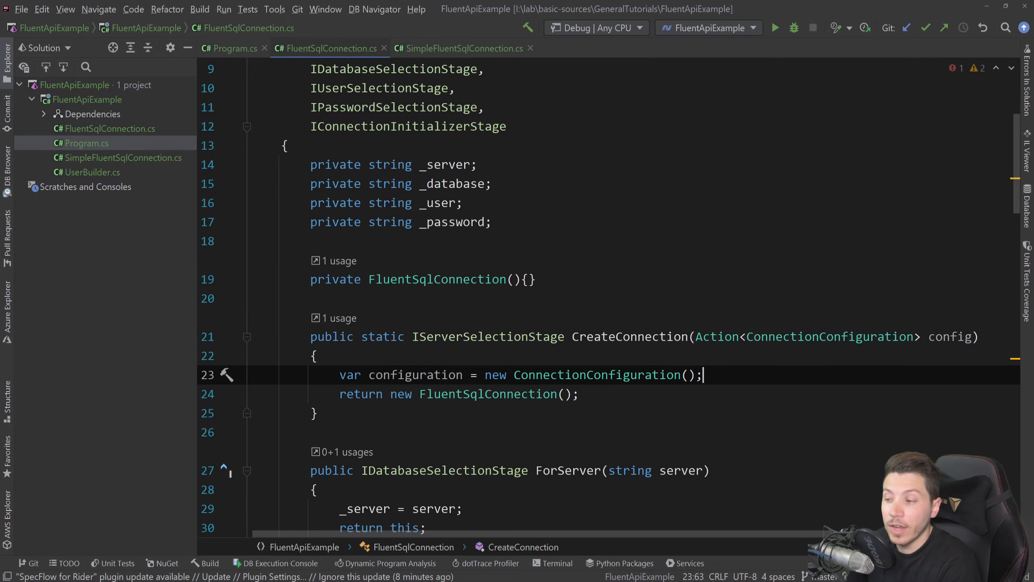
text(config)
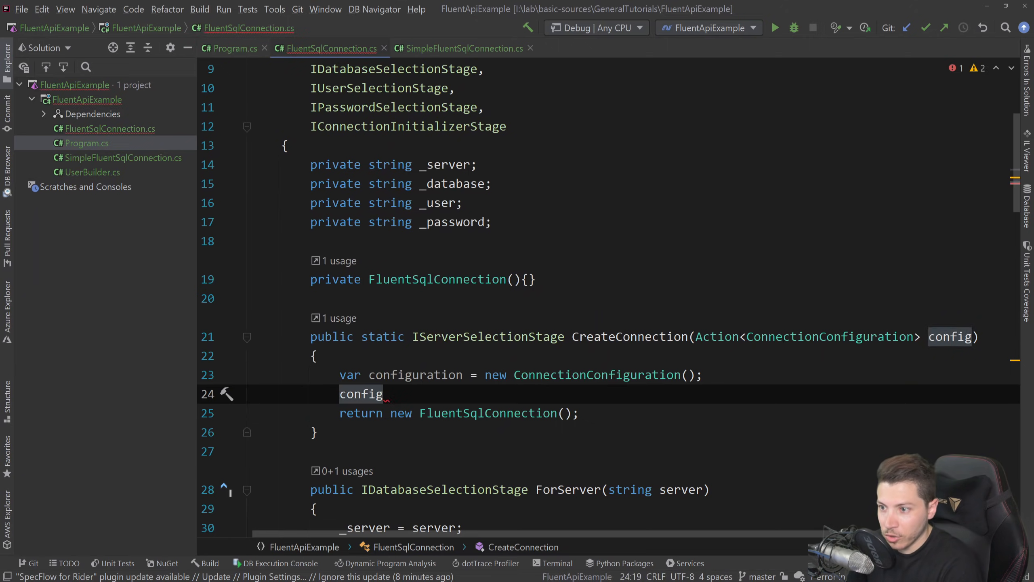
text(?)
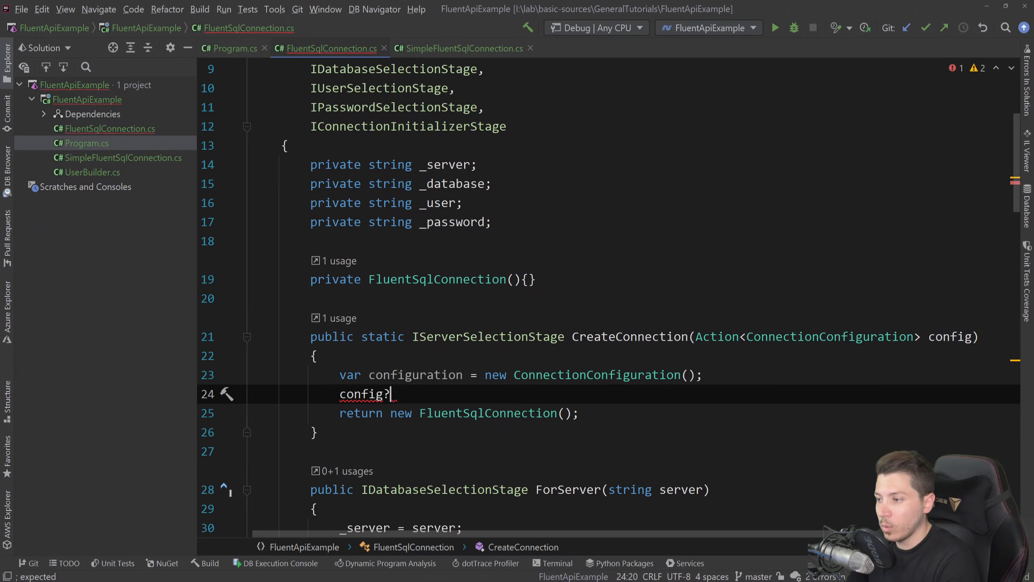
text(.)
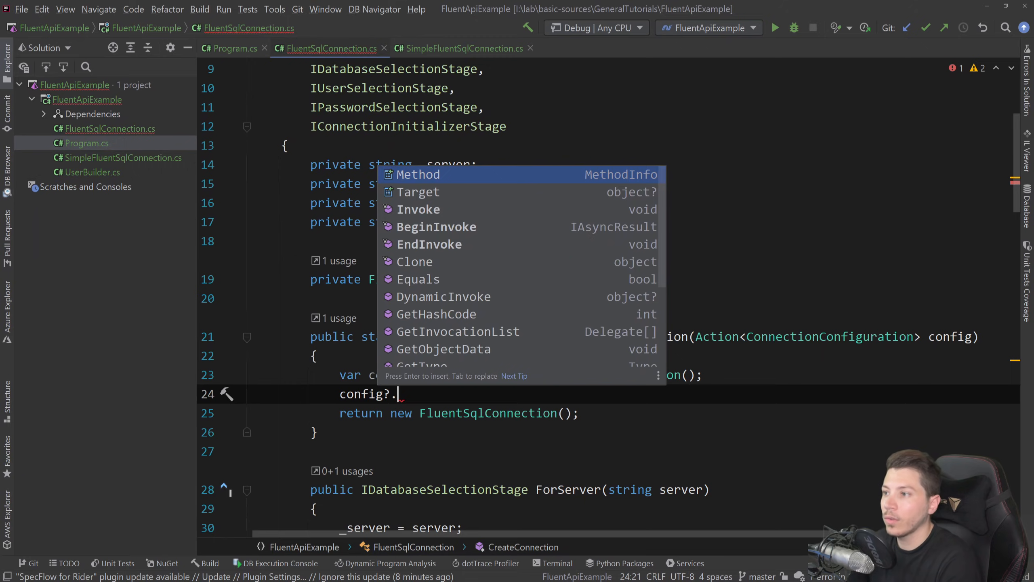
text(Invoke(configuration);)
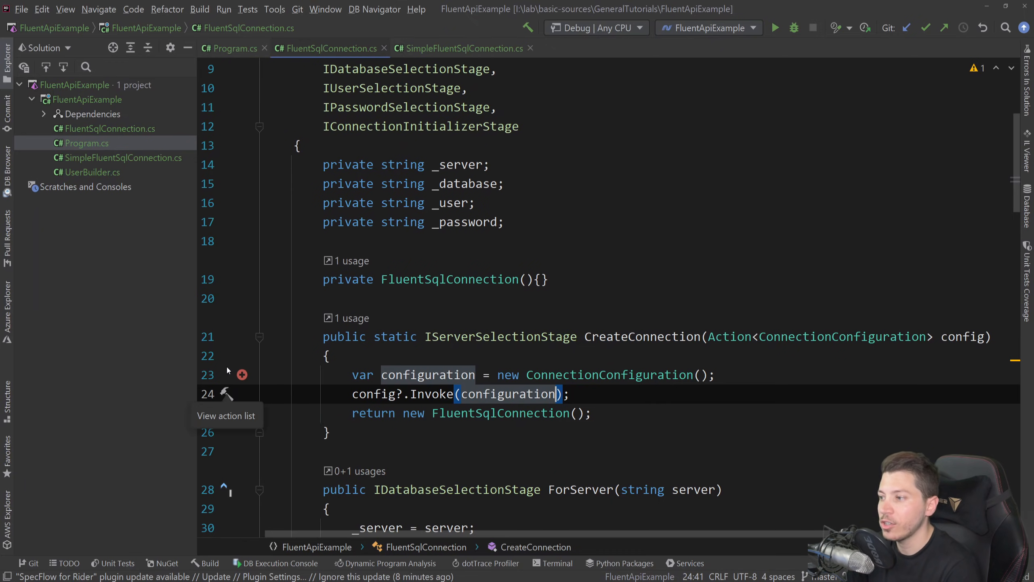
click(233, 48)
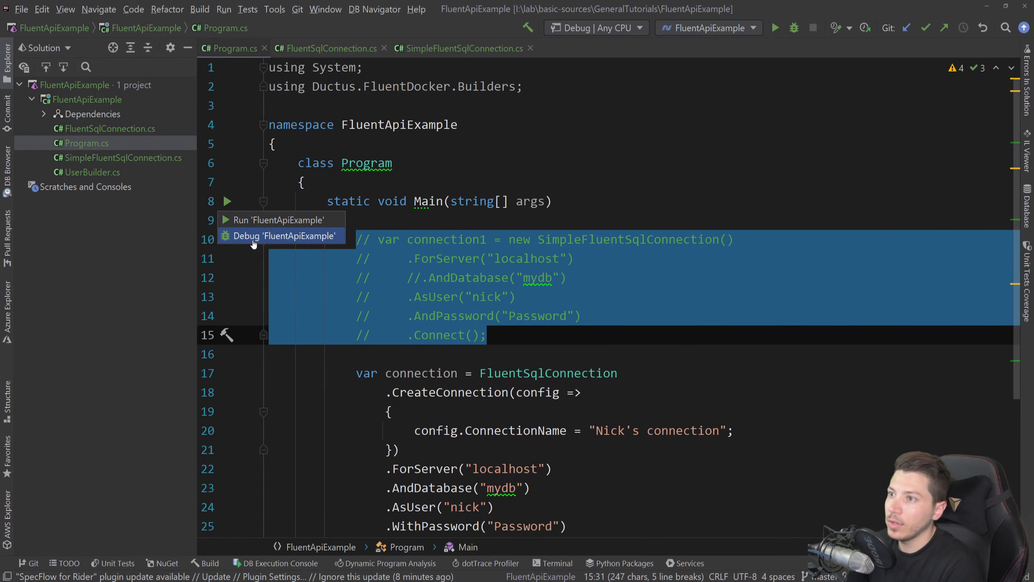
Step: Debug FluentApiExample, inspect config and configuration at the CreateConnection breakpoint, then stop the session
click(283, 235)
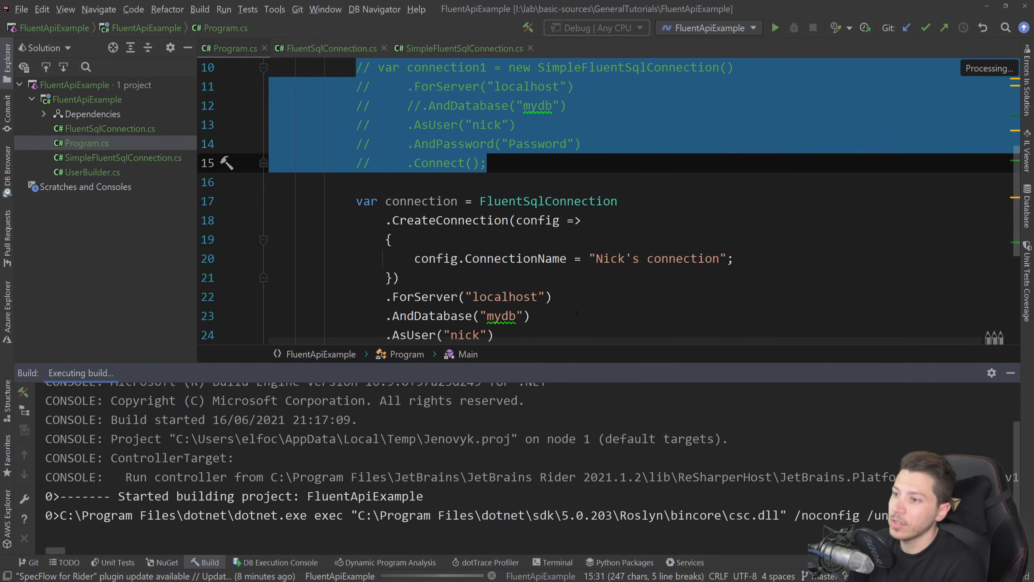
click(794, 28)
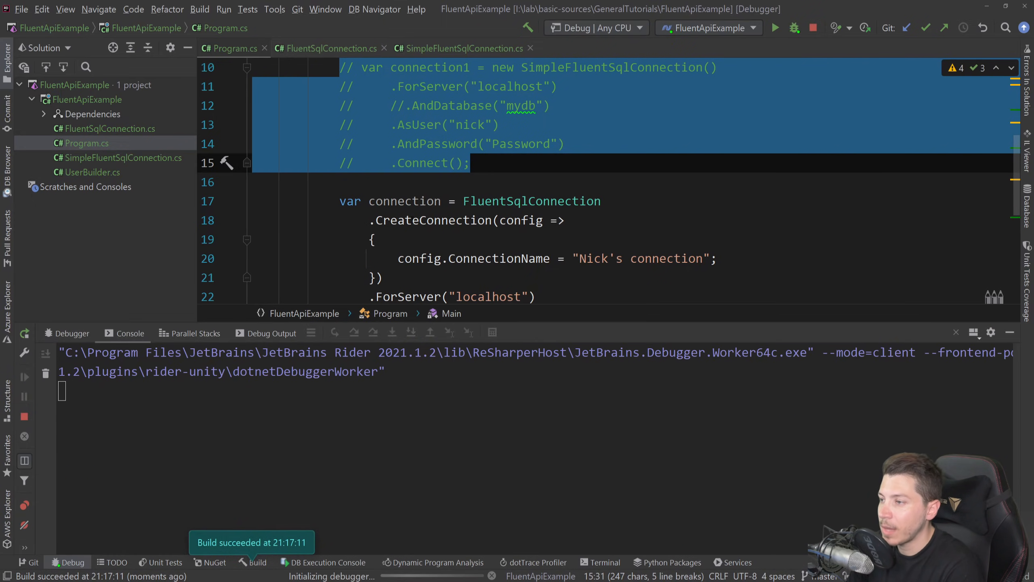
click(353, 333)
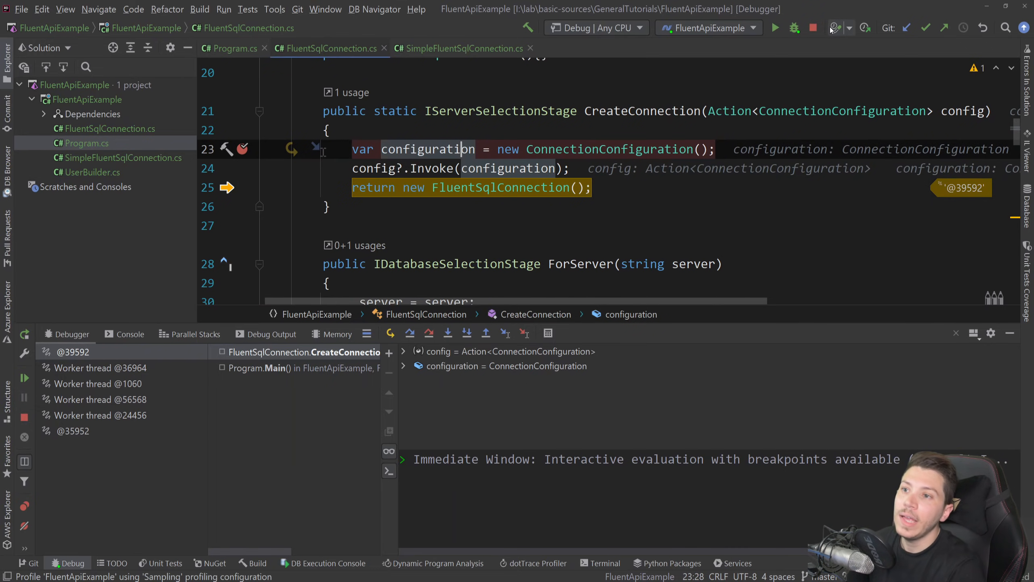
click(814, 28)
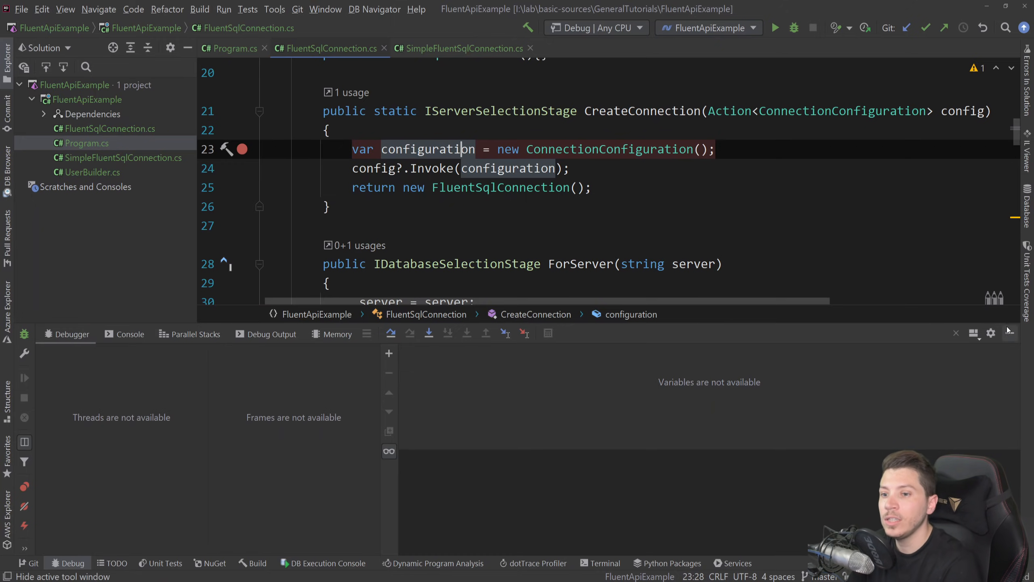